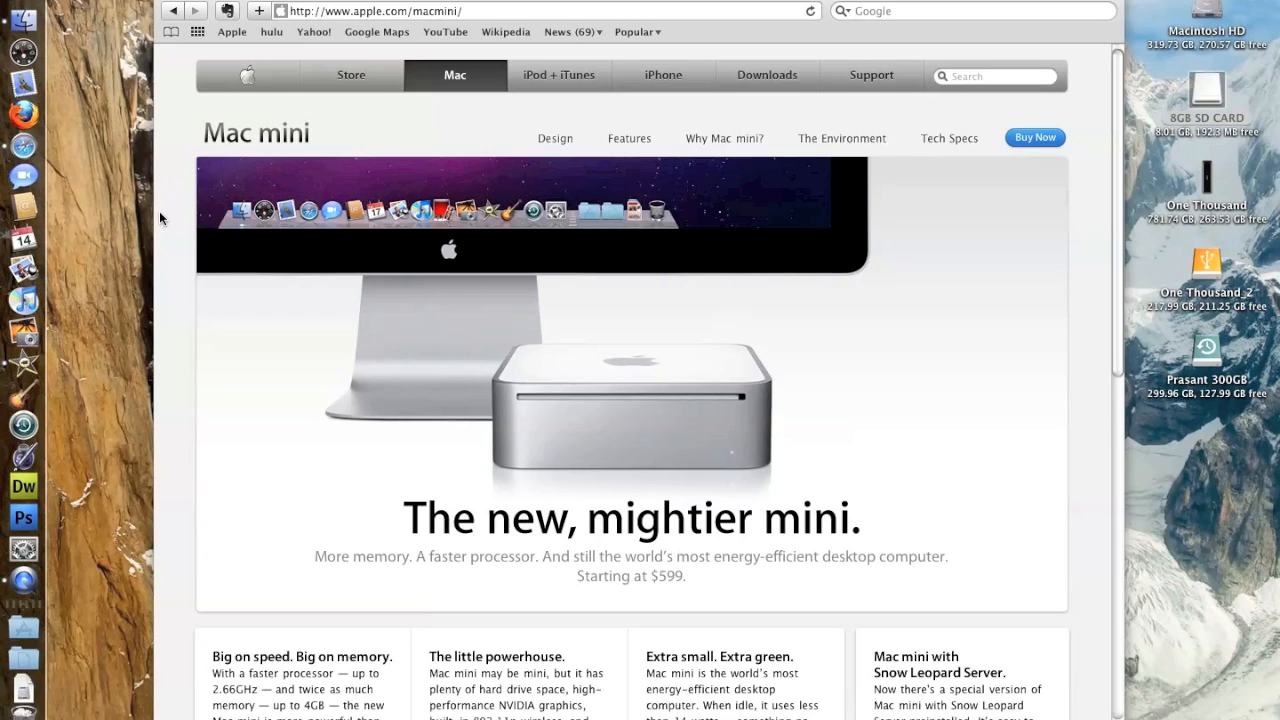
Browse the Mac mini page, then navigate to Apple's iMac product page.
scroll(down, 3)
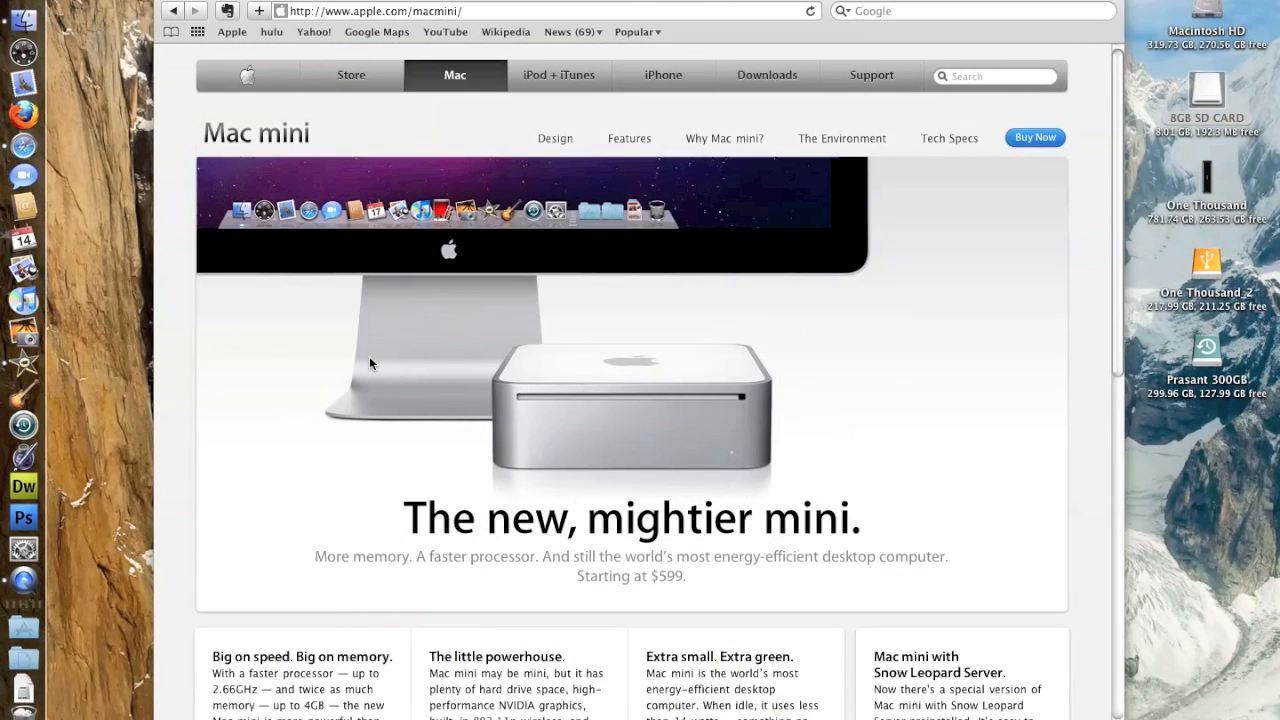
mouse_move(648, 228)
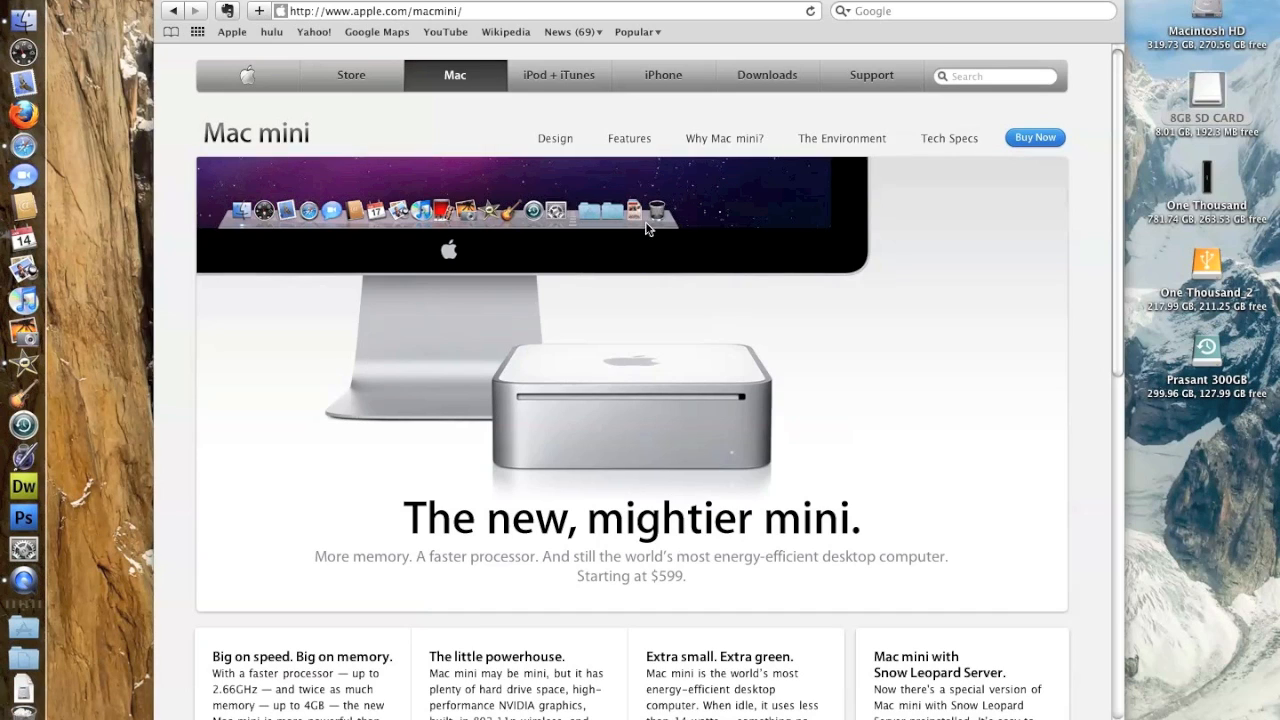
click(554, 138)
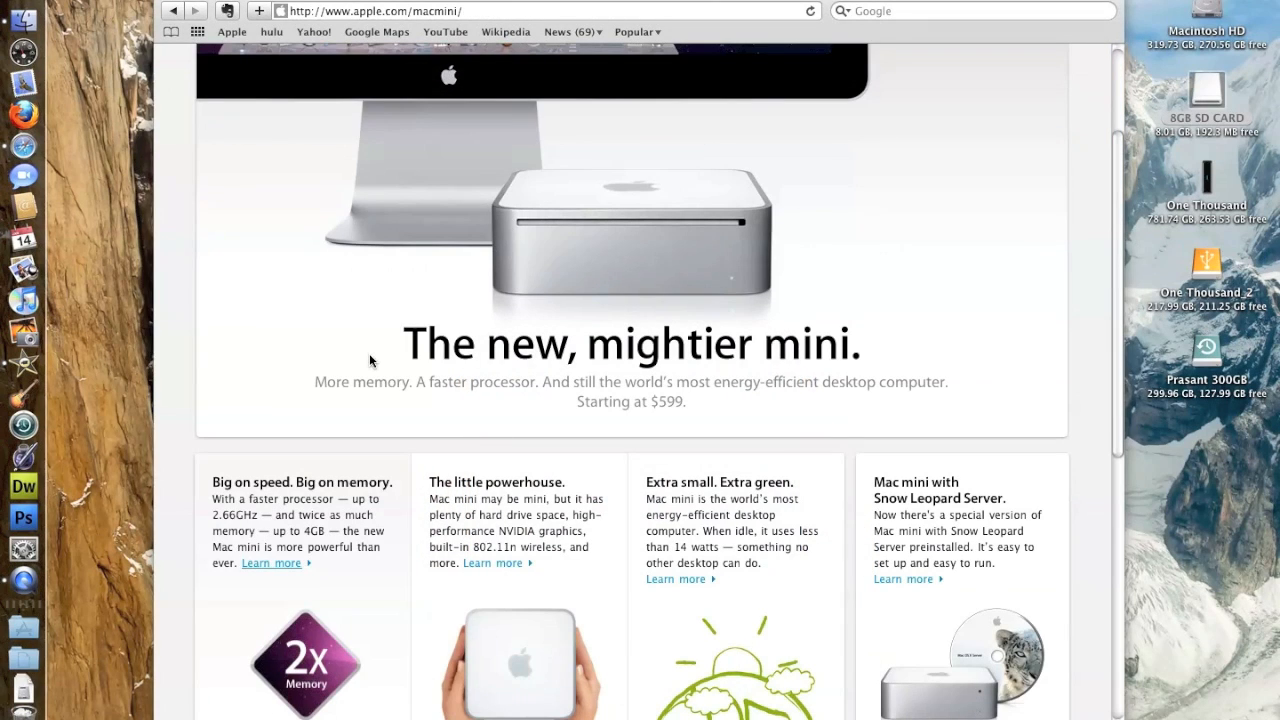
scroll(up, 3)
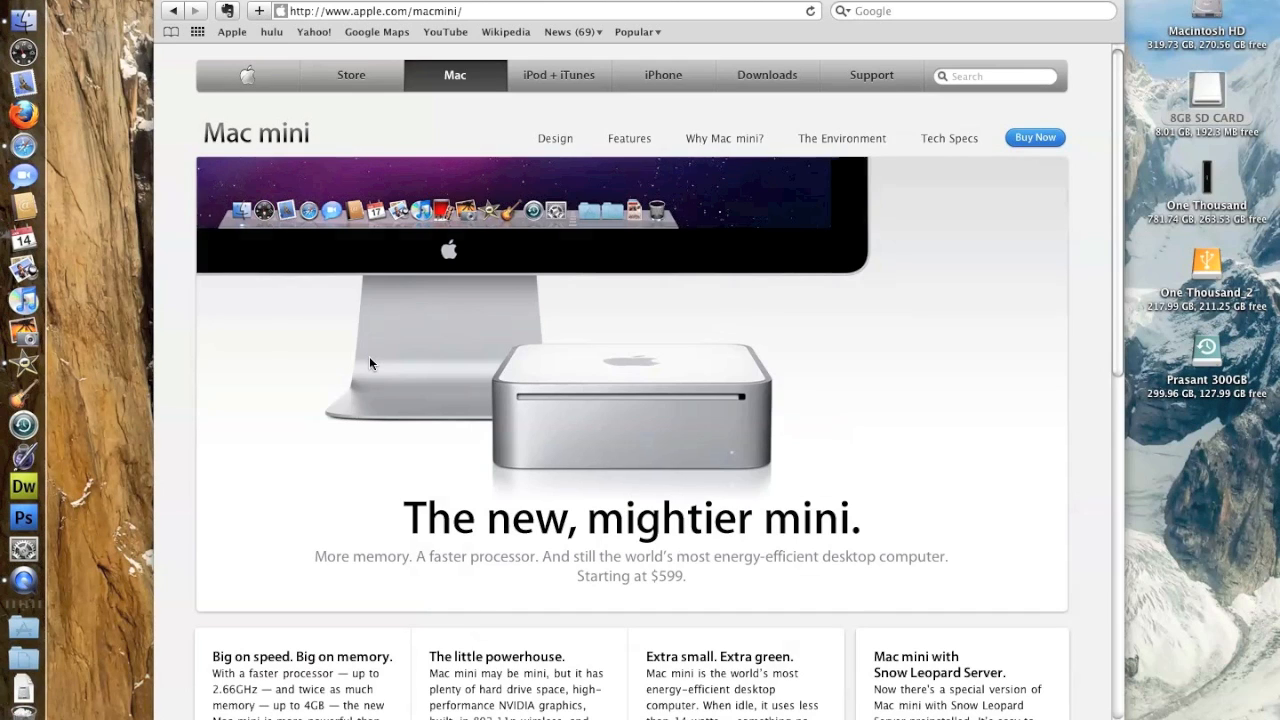
click(454, 76)
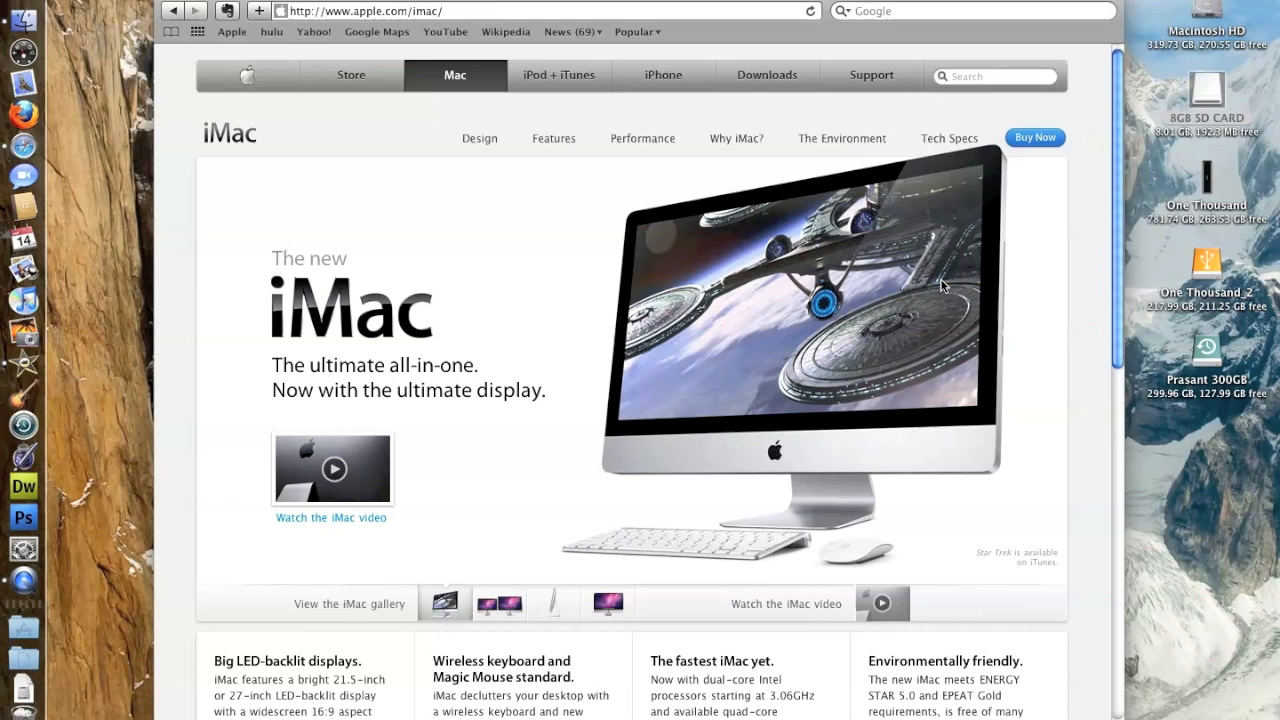
Return to the Mac mini page via the Mac overview and scroll to its feature highlights.
click(454, 76)
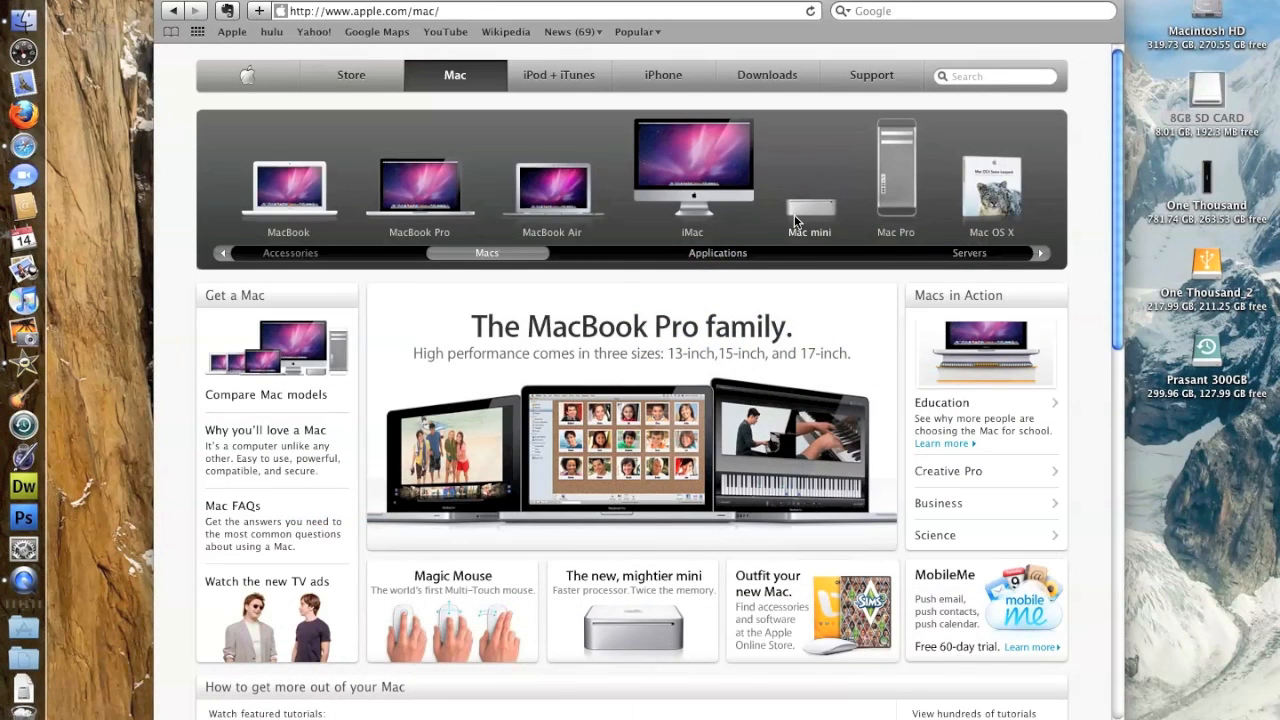
click(808, 190)
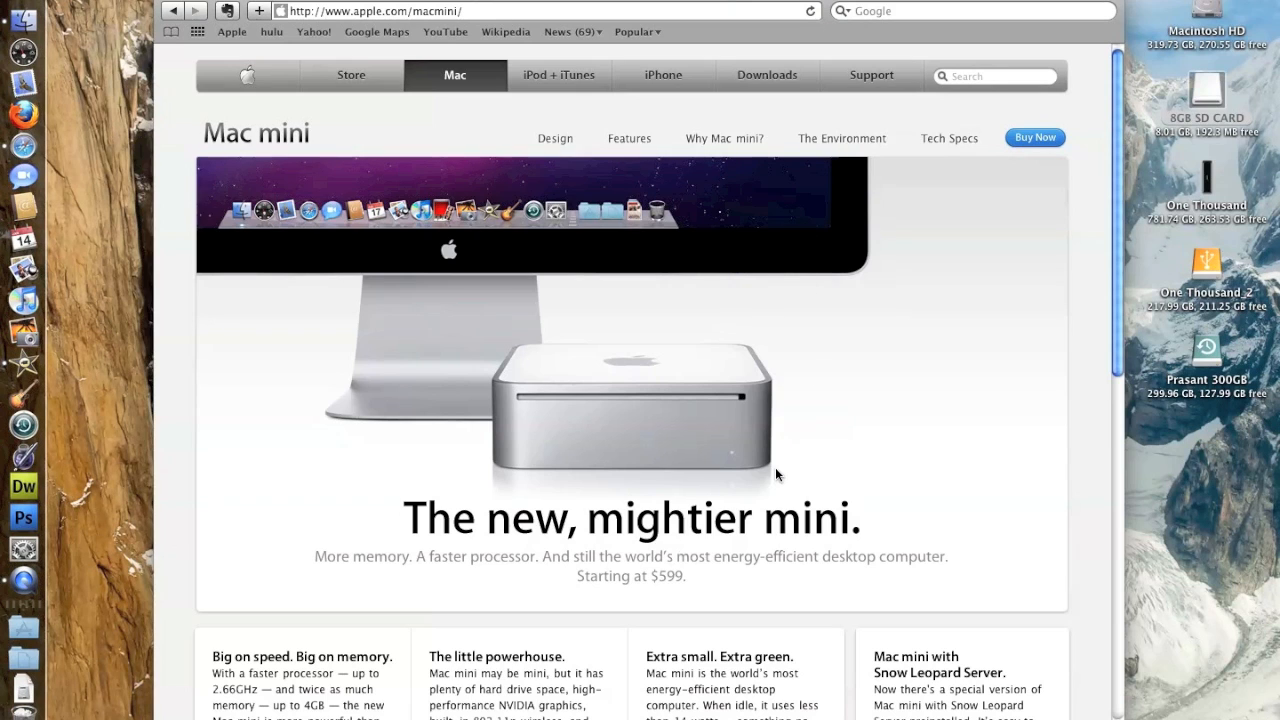
scroll(down, 3)
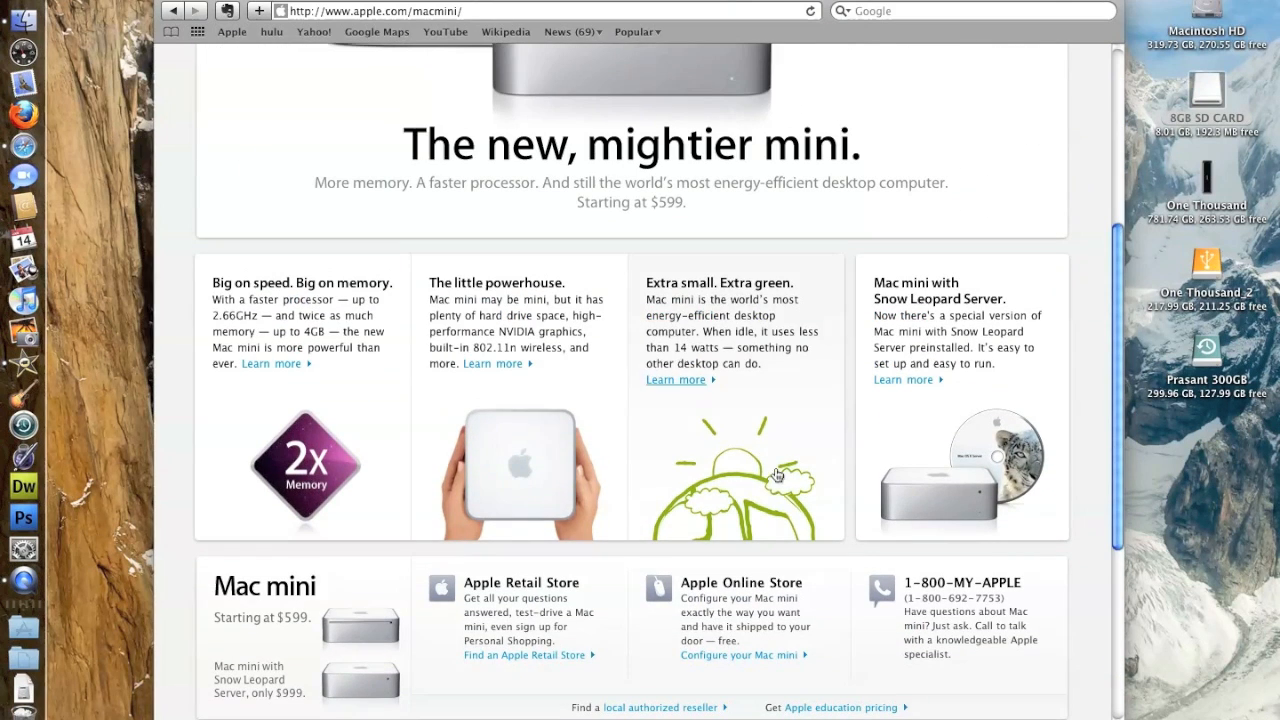
mouse_move(580, 460)
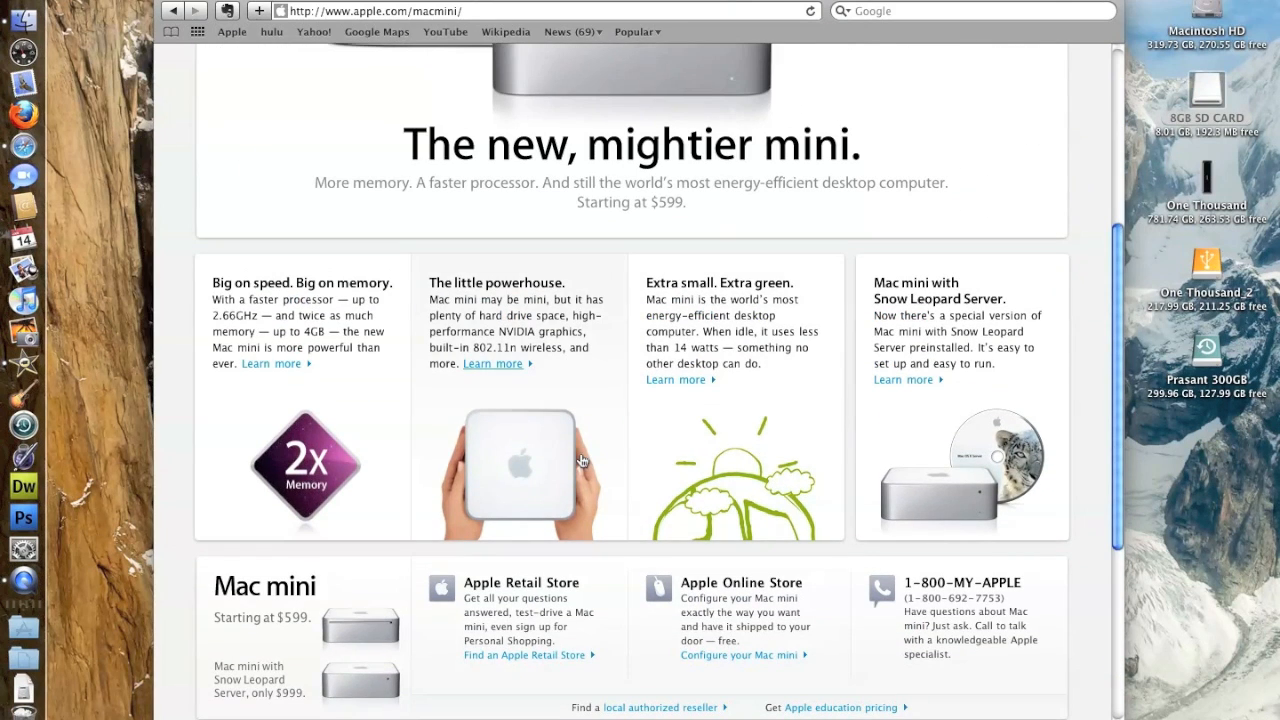
mouse_move(544, 376)
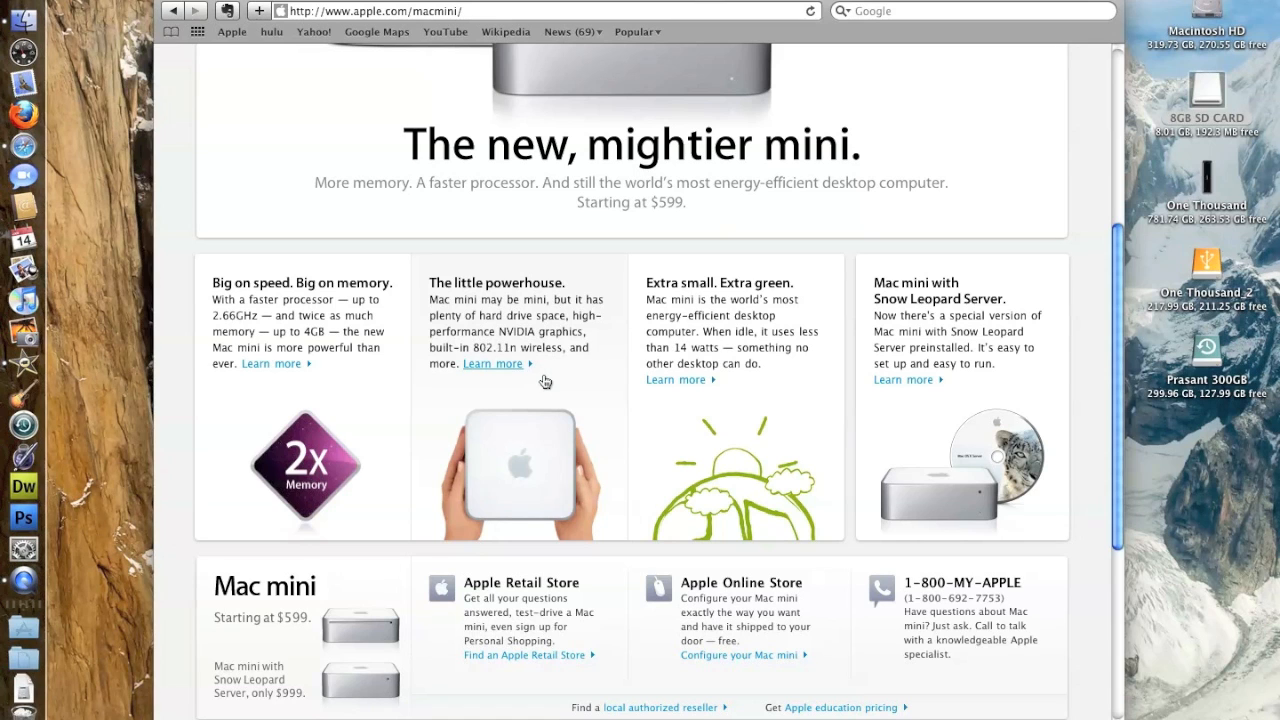
mouse_move(712, 368)
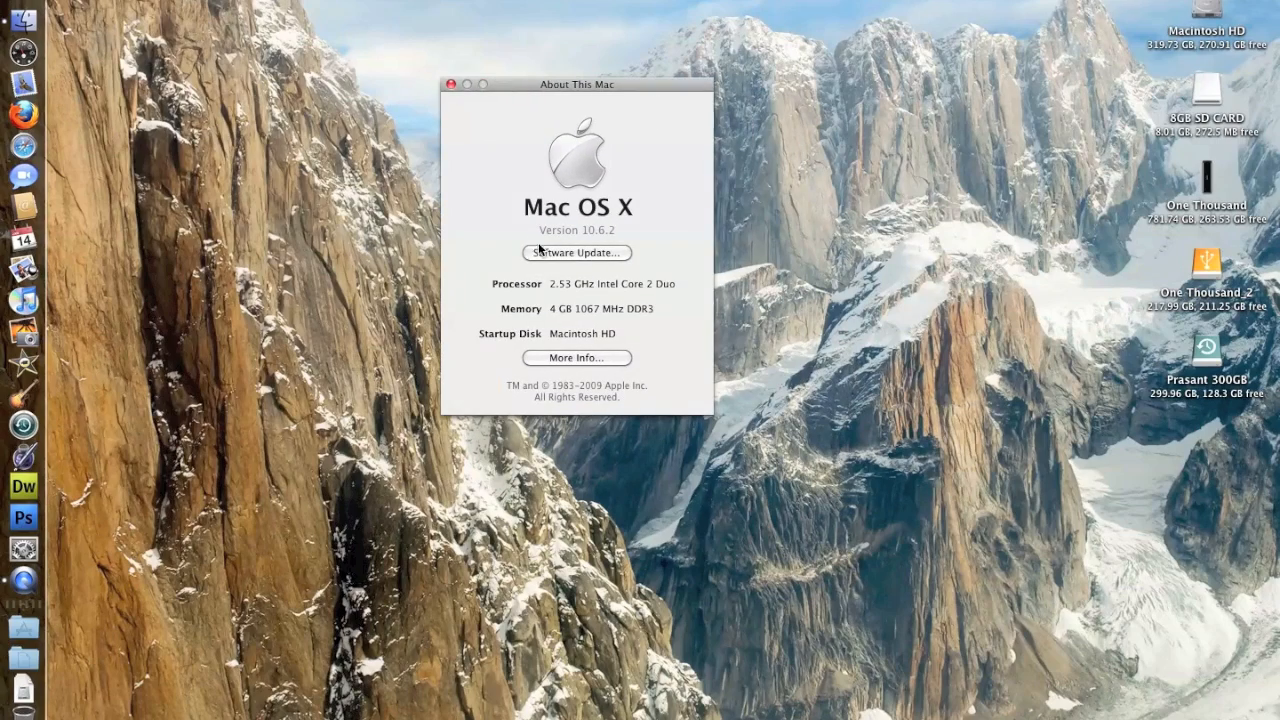
mouse_move(638, 284)
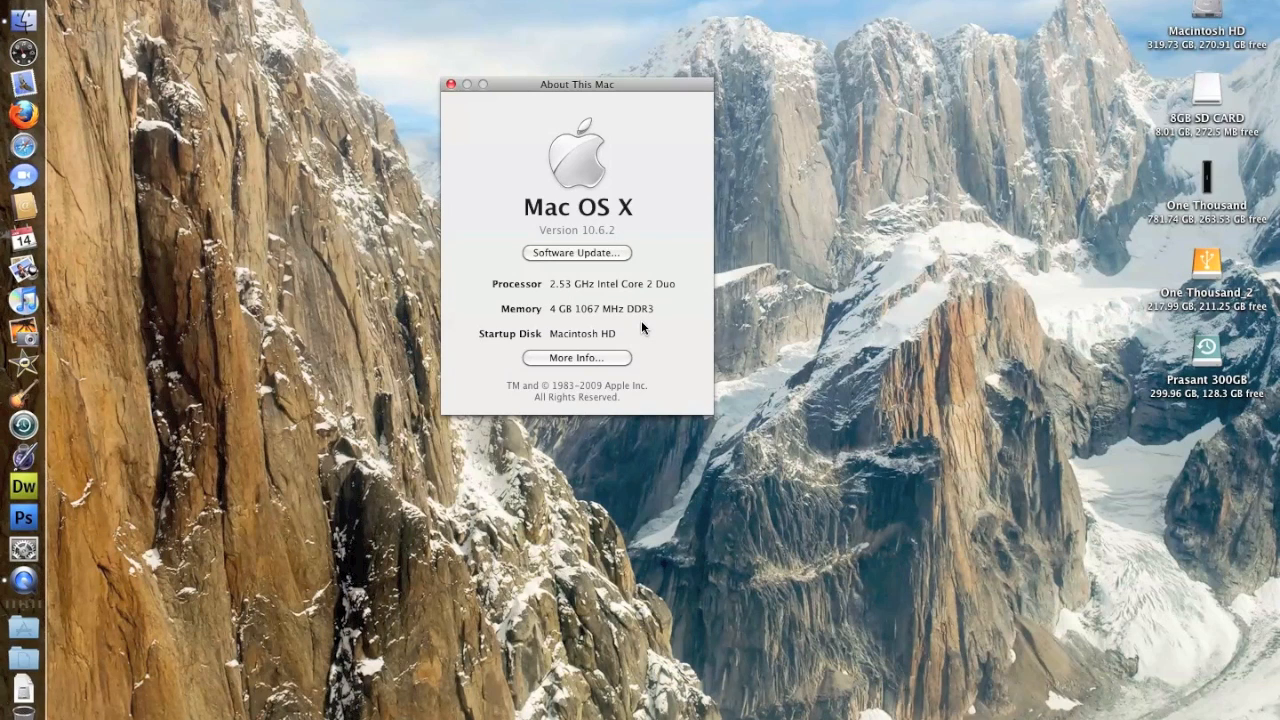
mouse_move(452, 88)
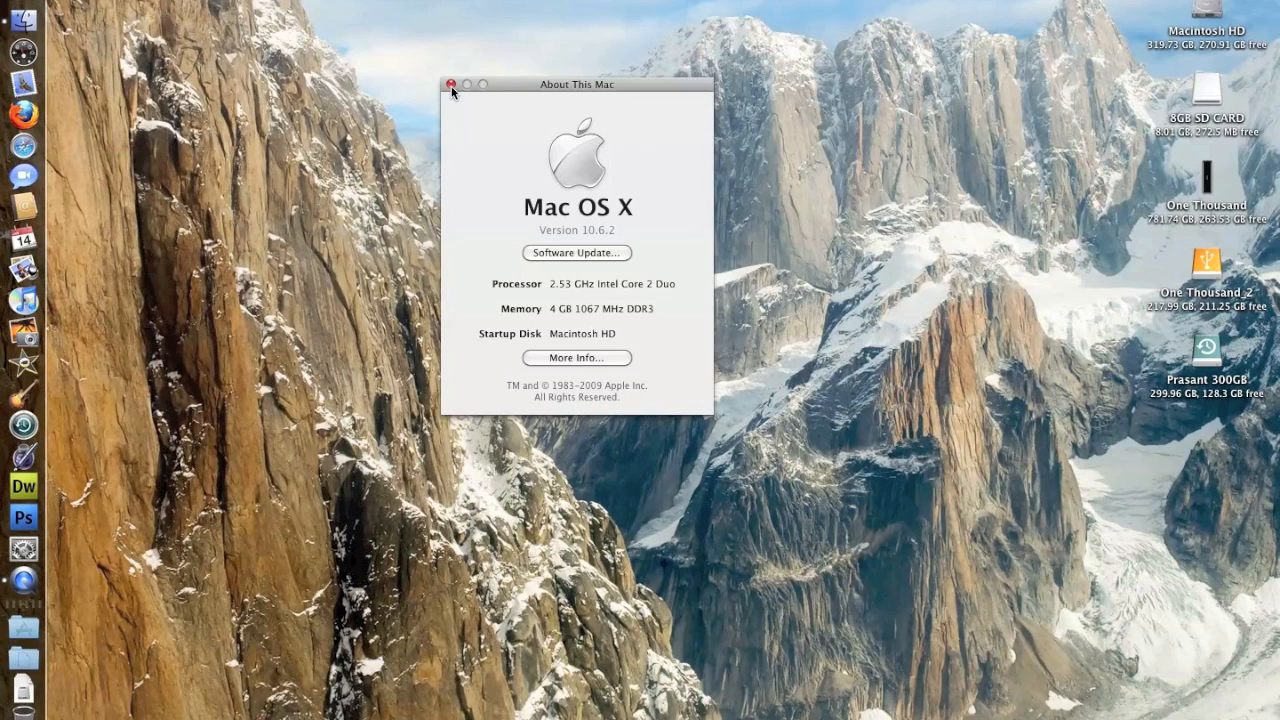
Close the About This Mac window after reviewing the 2.53 GHz Core 2 Duo, 4 GB specs.
click(452, 84)
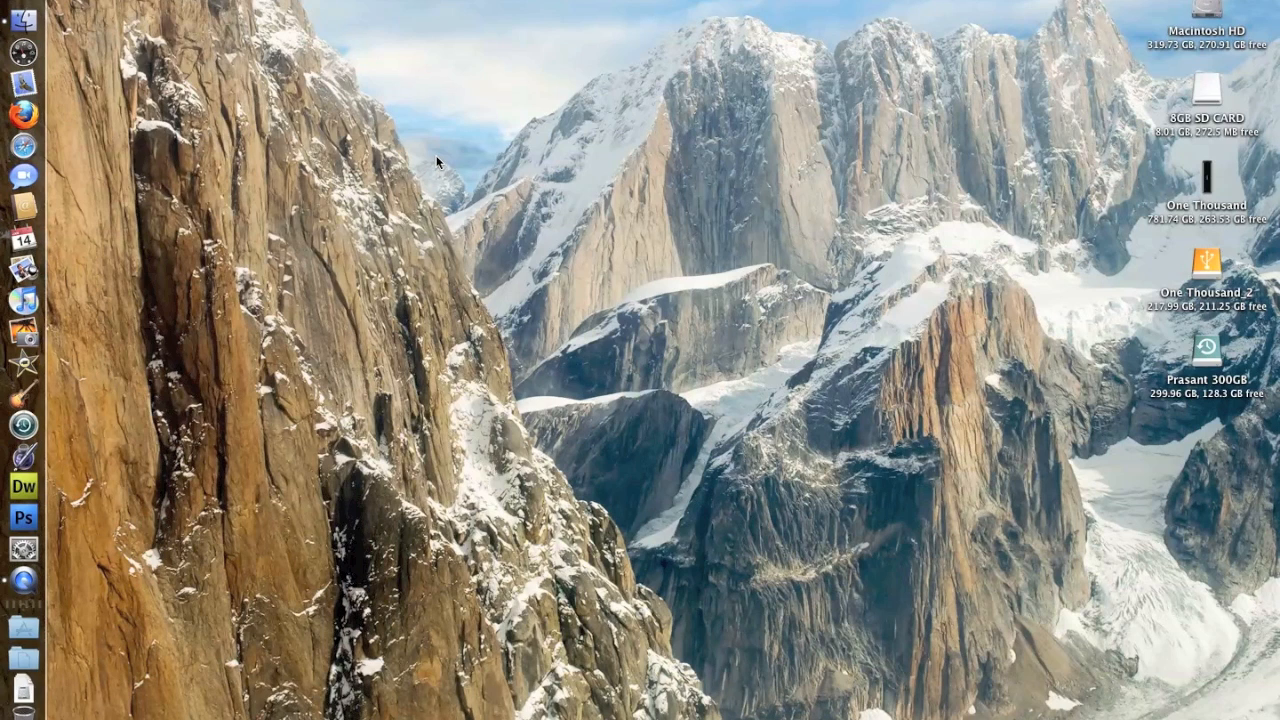
mouse_move(296, 408)
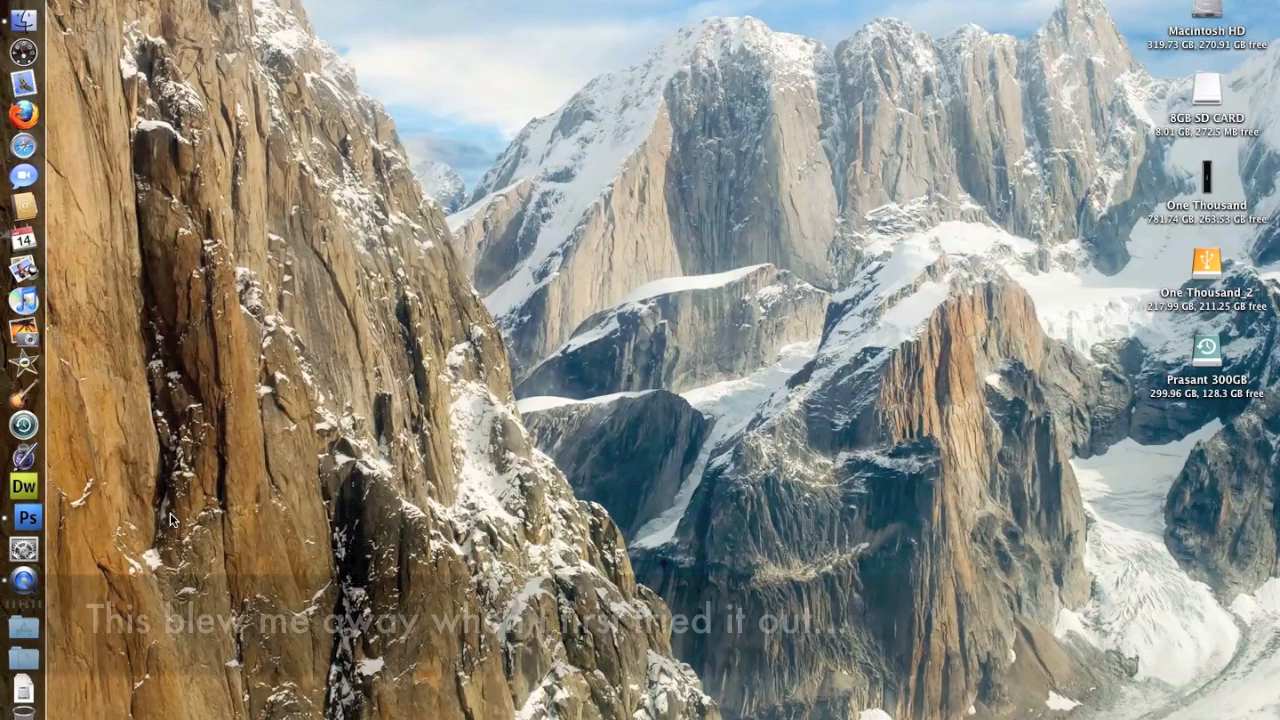
Launch Photoshop CS4 and Dreamweaver CS4 from the Dock.
click(24, 518)
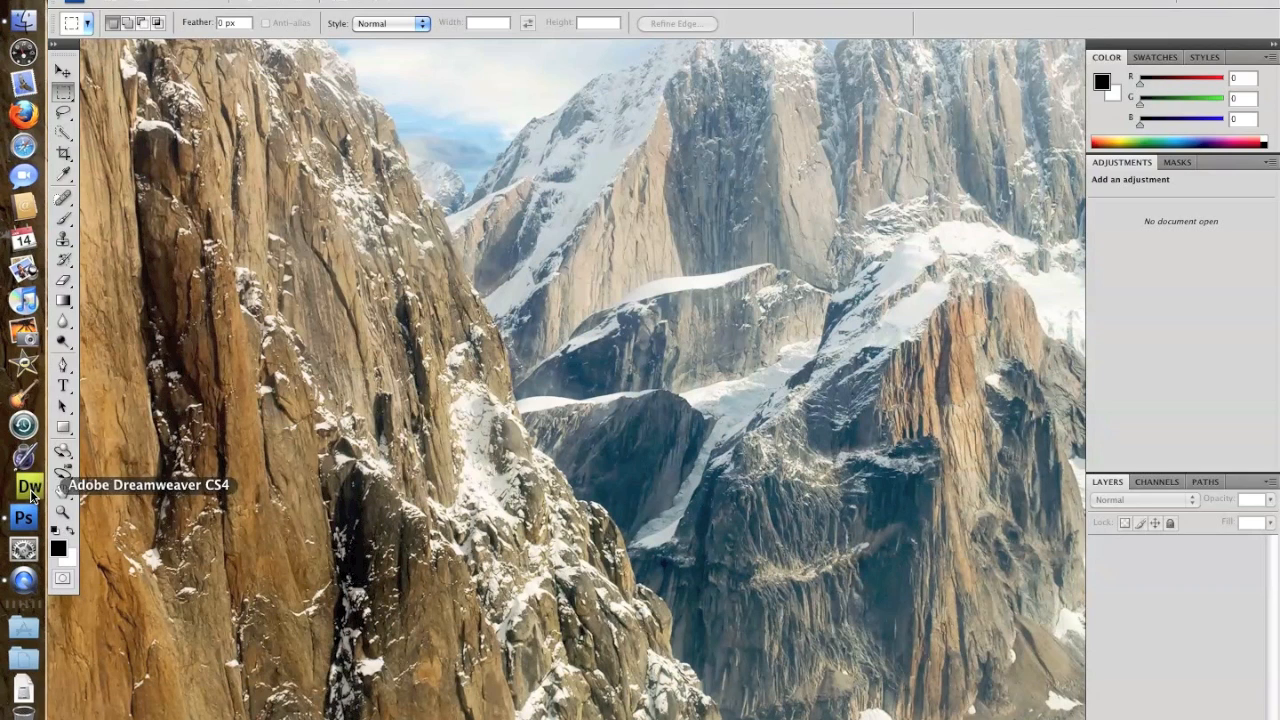
click(22, 488)
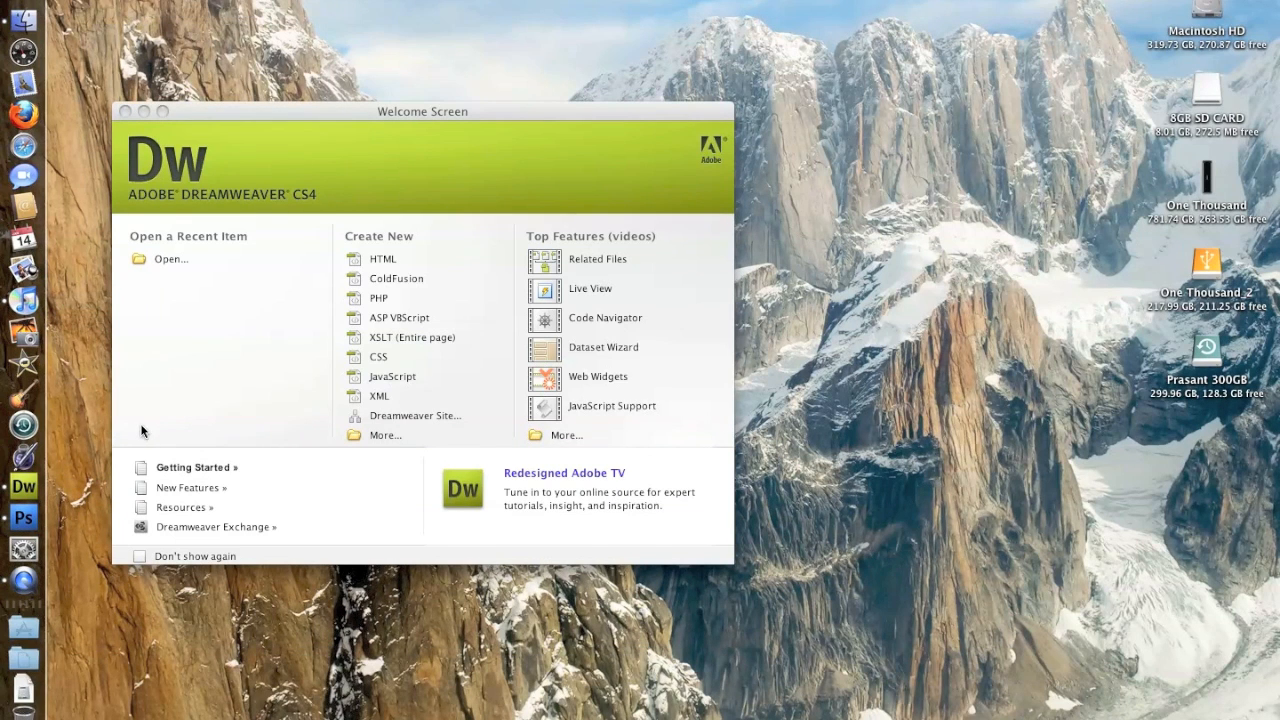
mouse_move(128, 410)
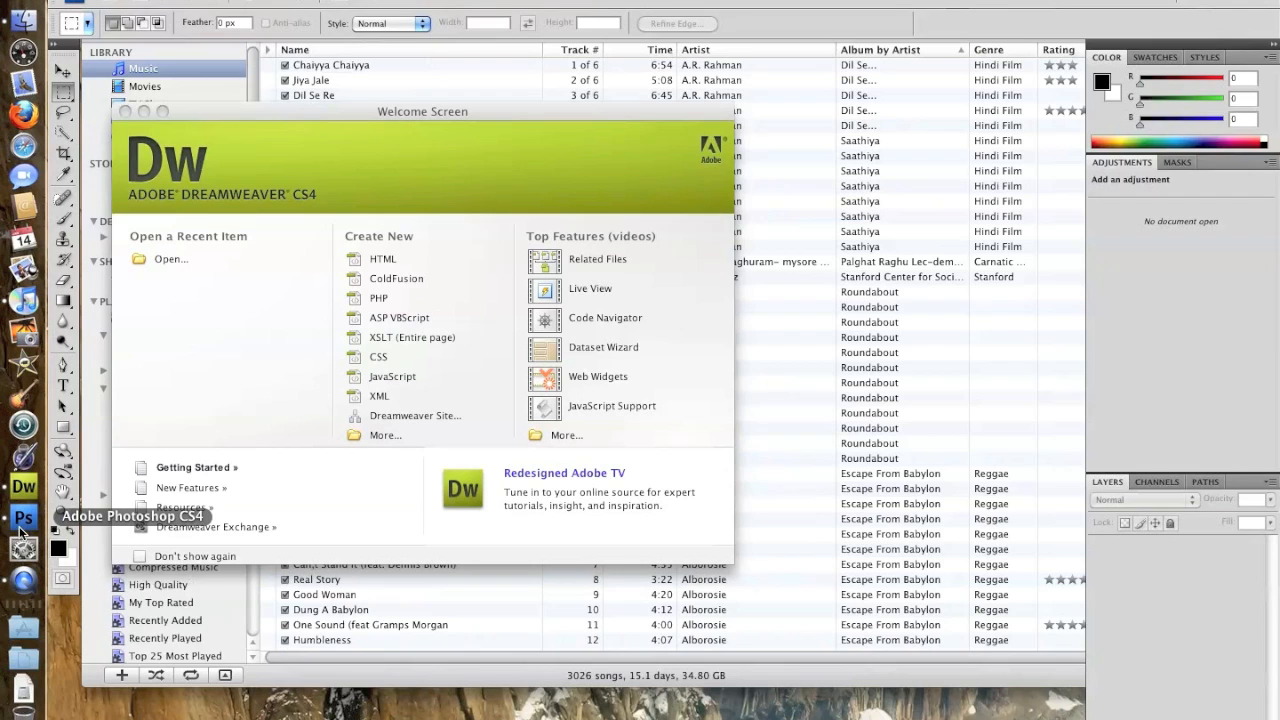
right_click(24, 514)
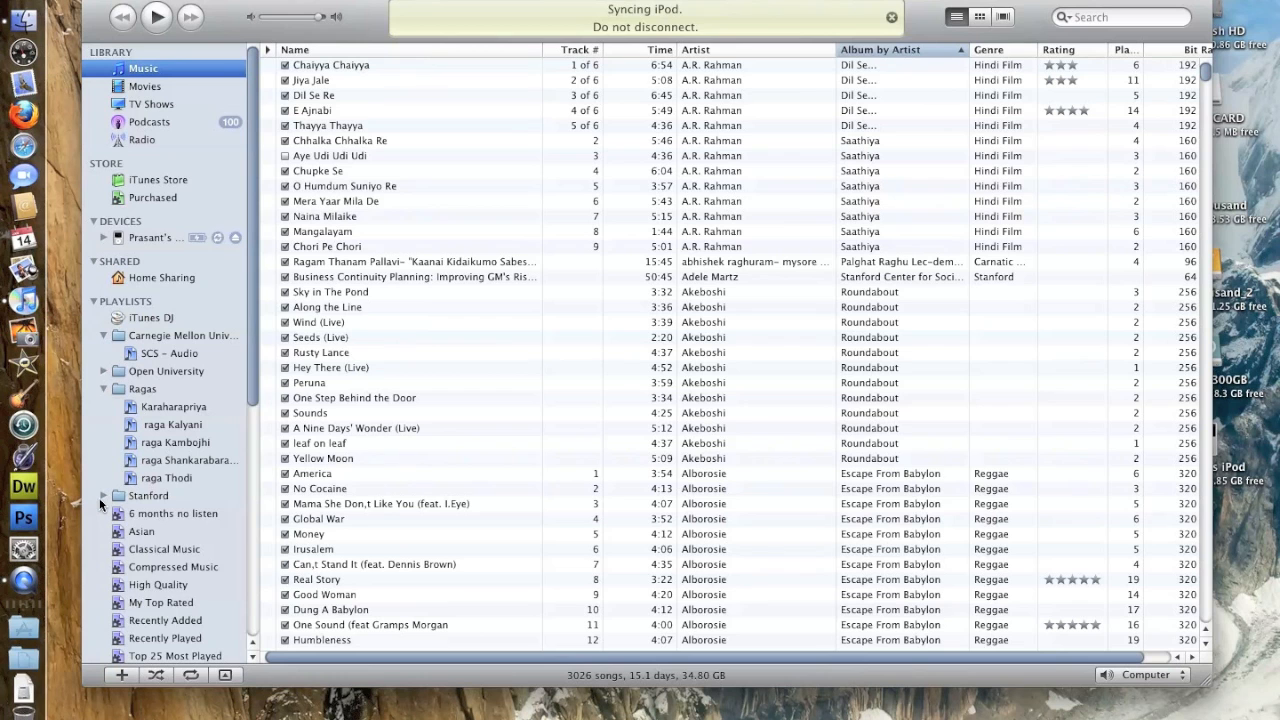
mouse_move(78, 388)
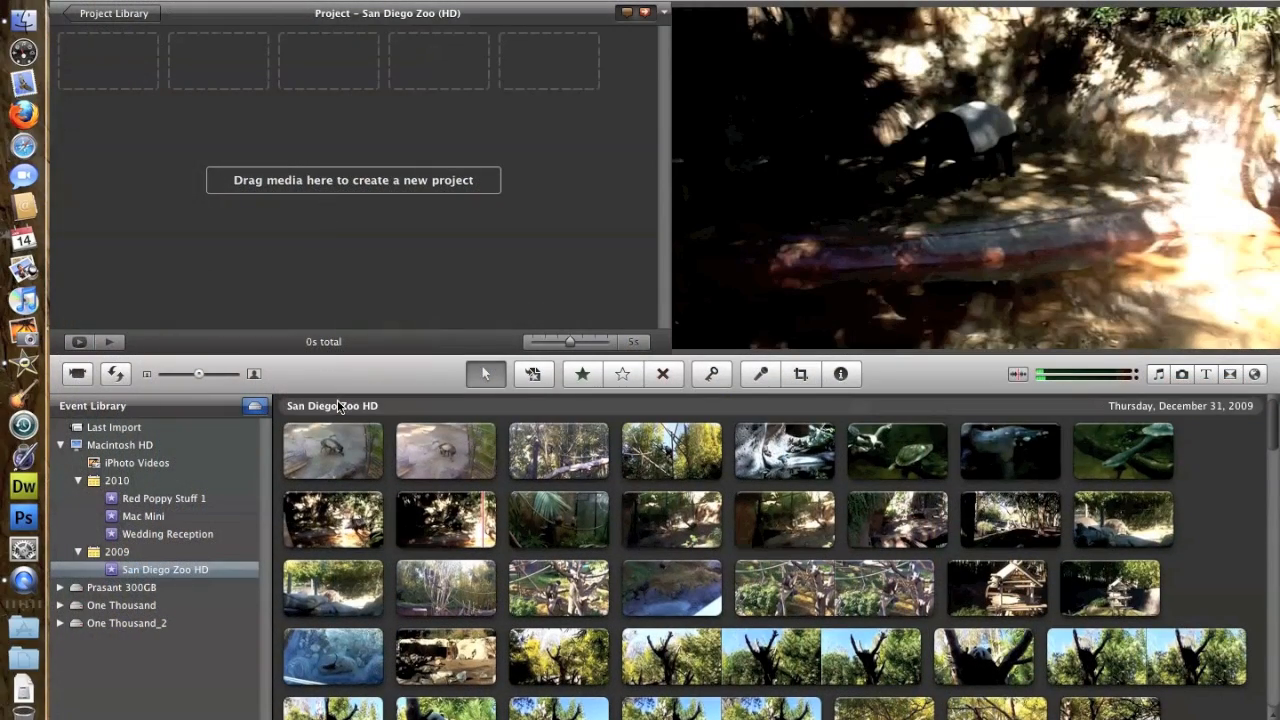
mouse_move(288, 472)
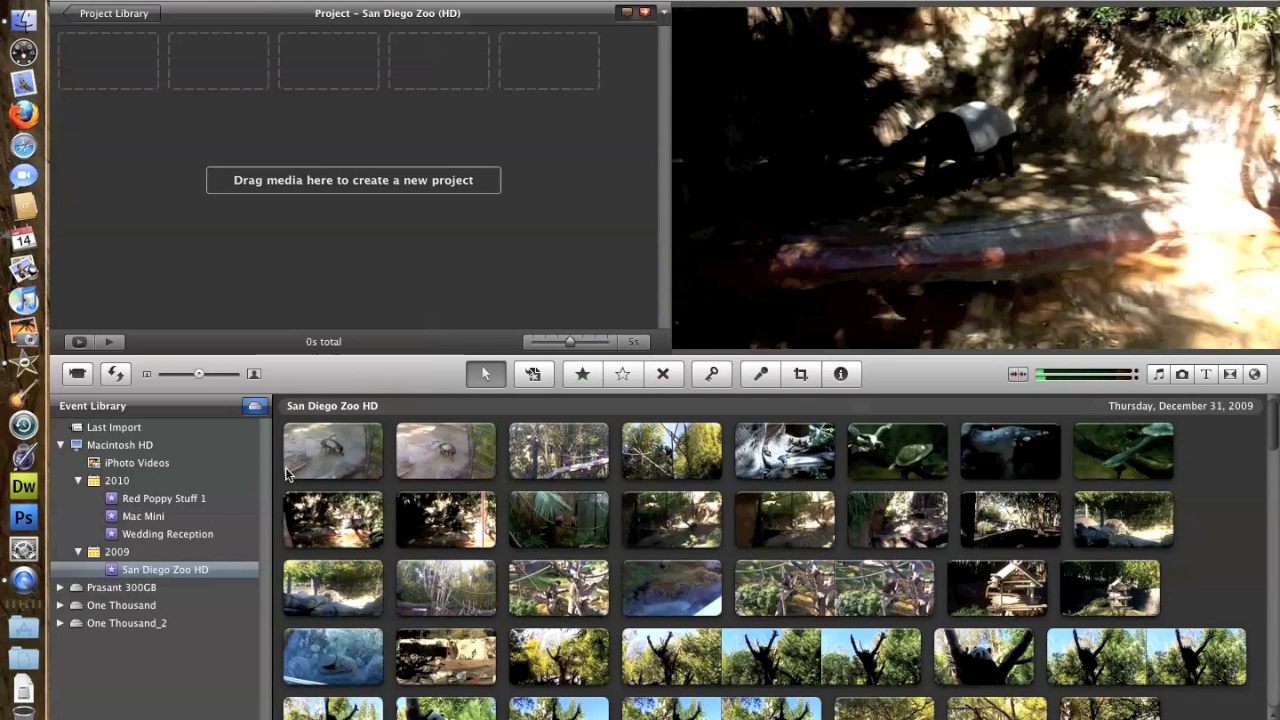
mouse_move(474, 474)
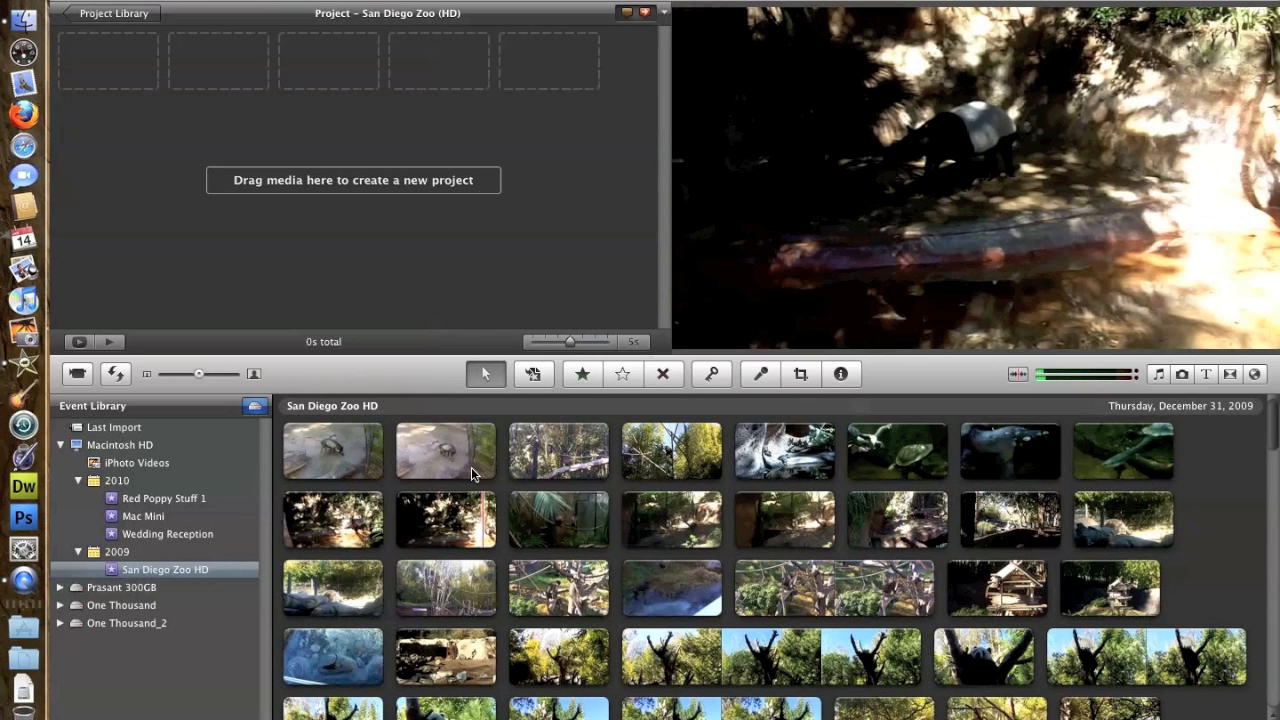
mouse_move(464, 464)
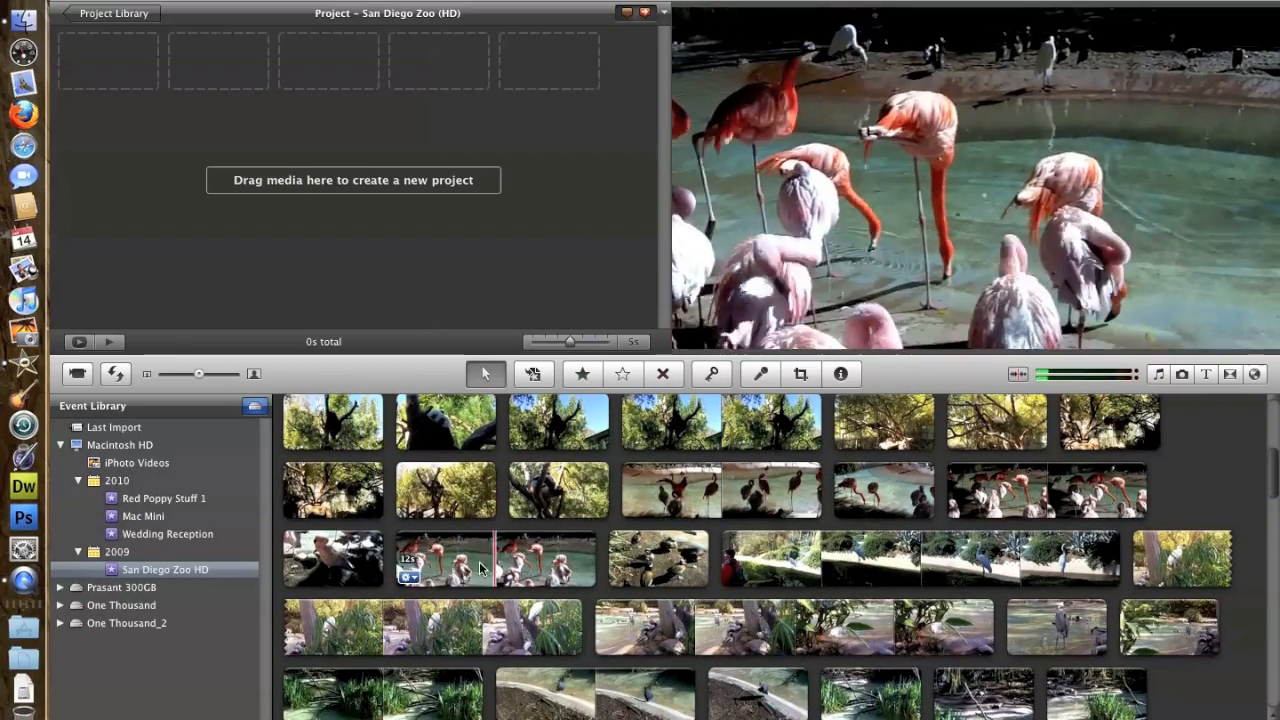
mouse_move(690, 564)
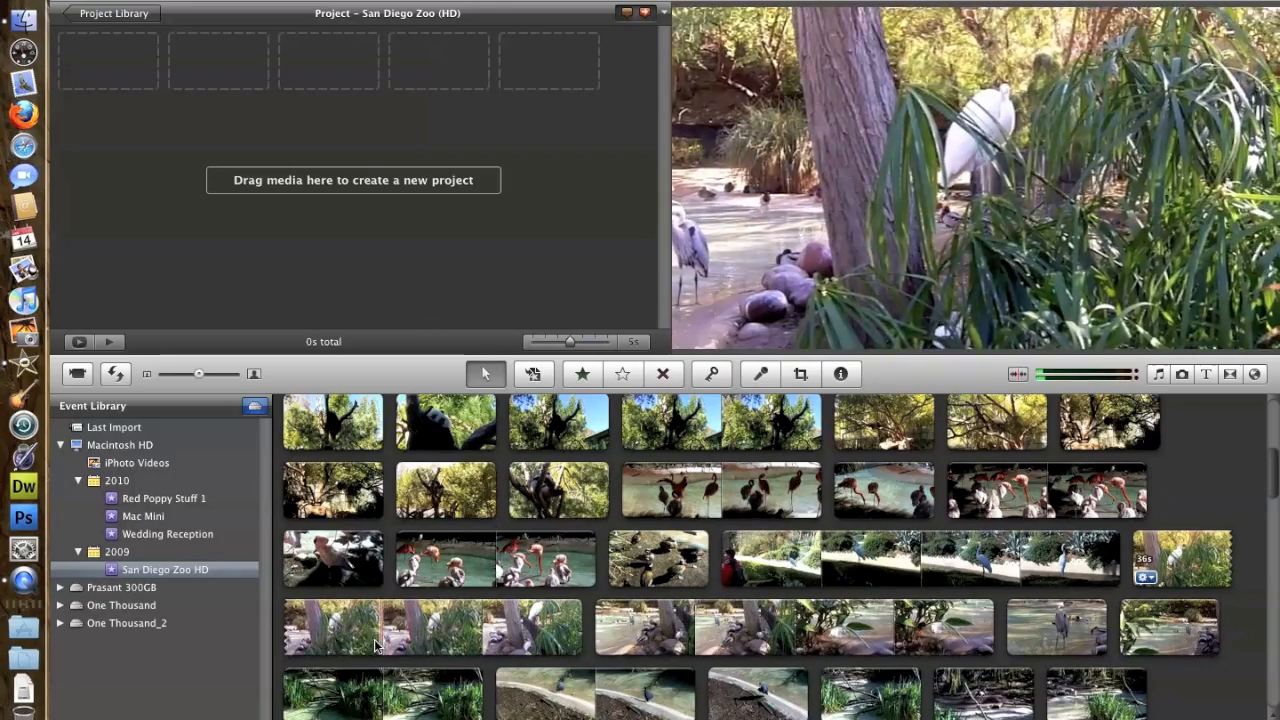
Skim down the San Diego Zoo HD event's clips to the flamingo and forest footage.
scroll(down, 3)
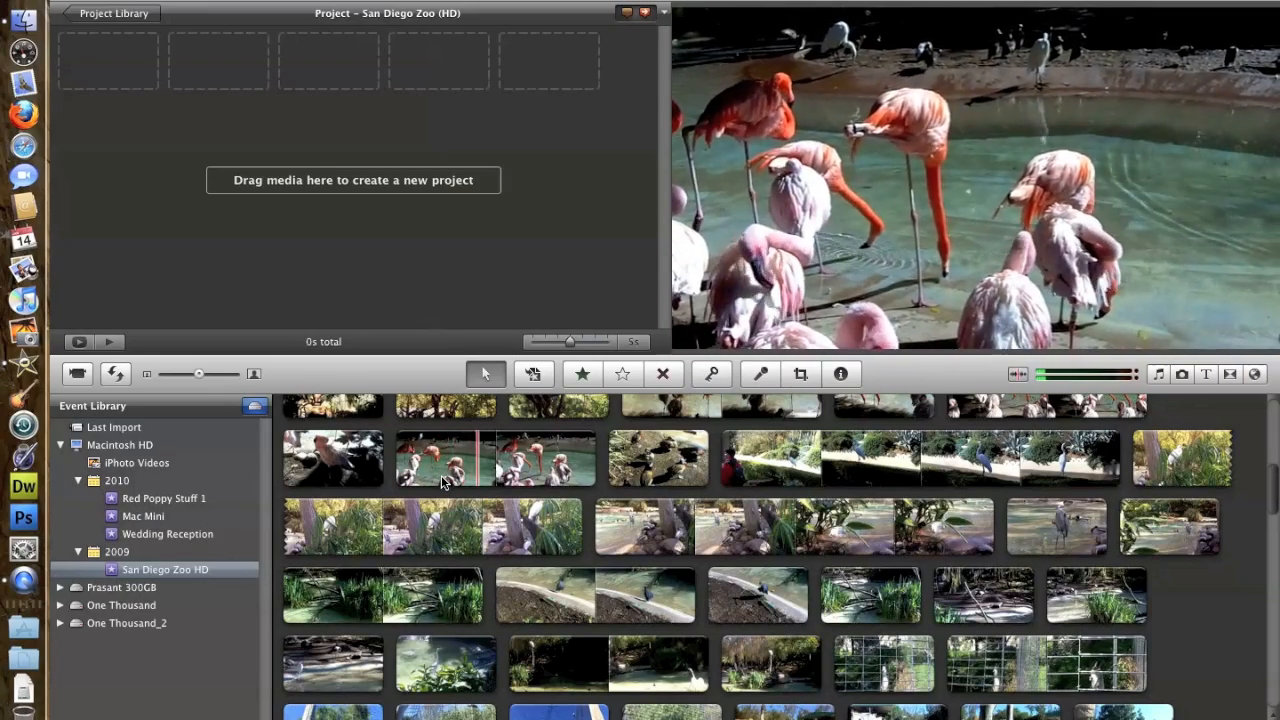
Add a range of the duck clip to the iMovie project, then launch iPhoto.
click(656, 458)
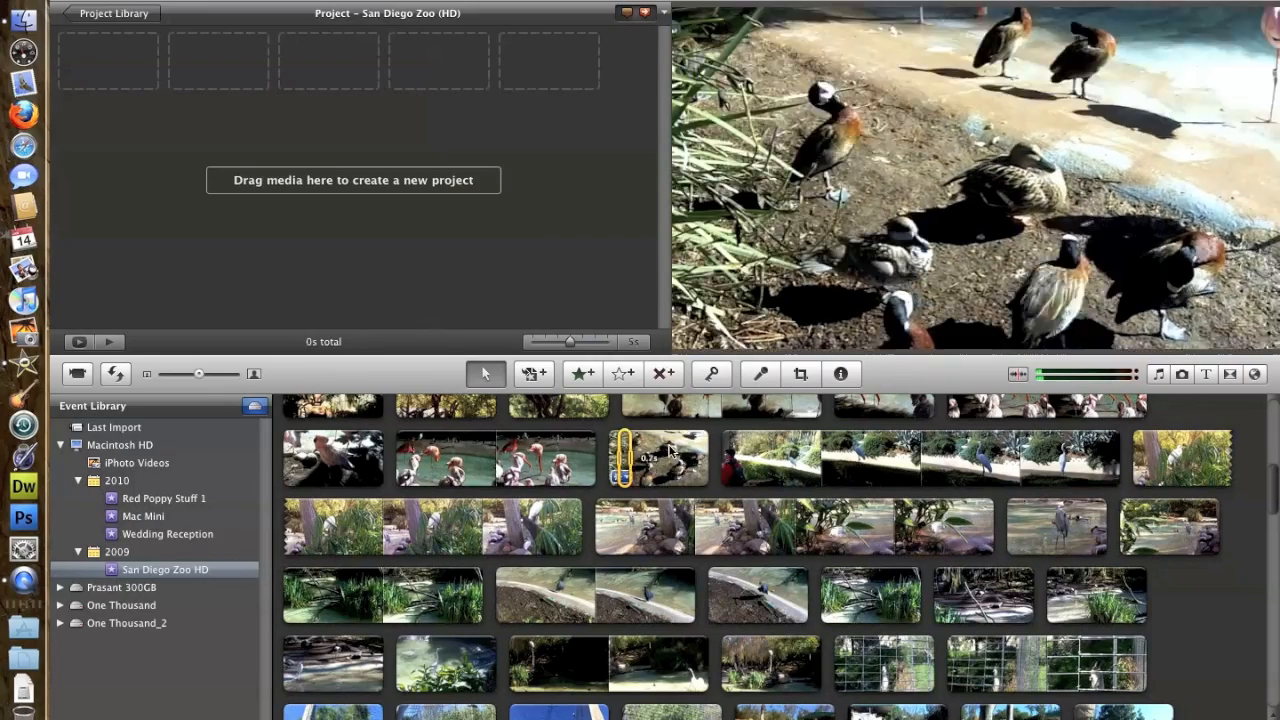
drag(658, 458, 108, 60)
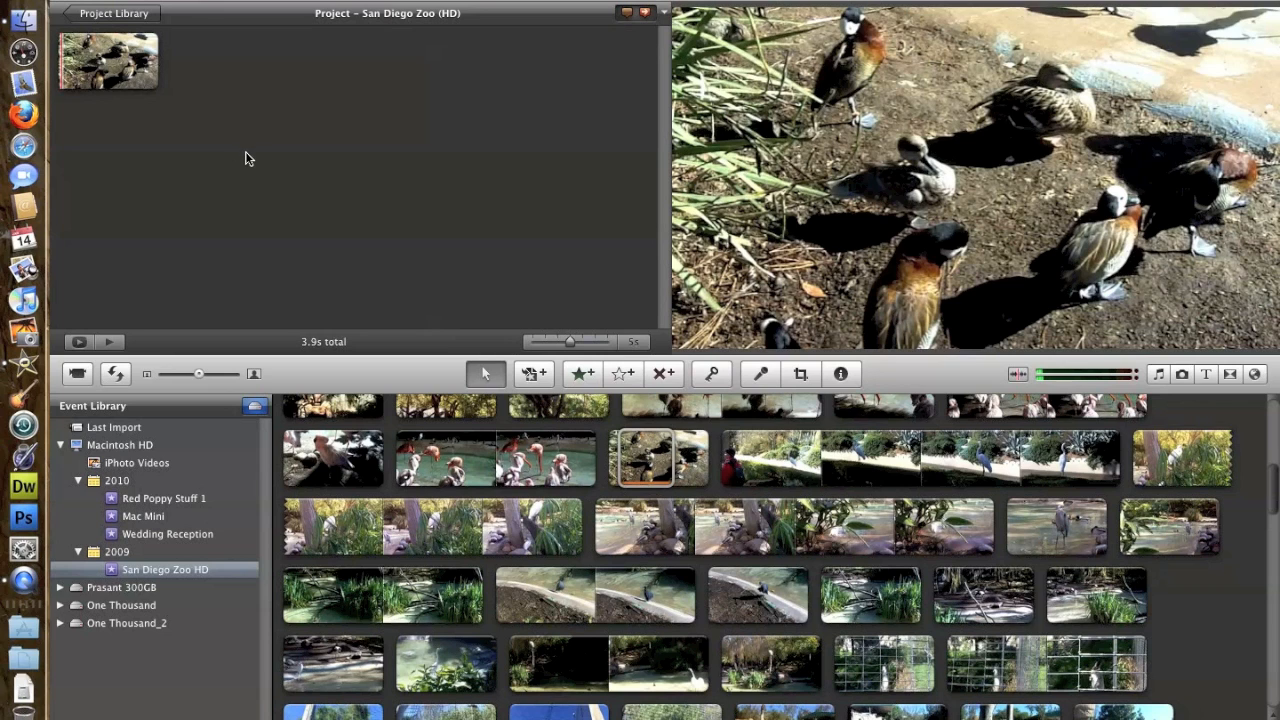
mouse_move(252, 156)
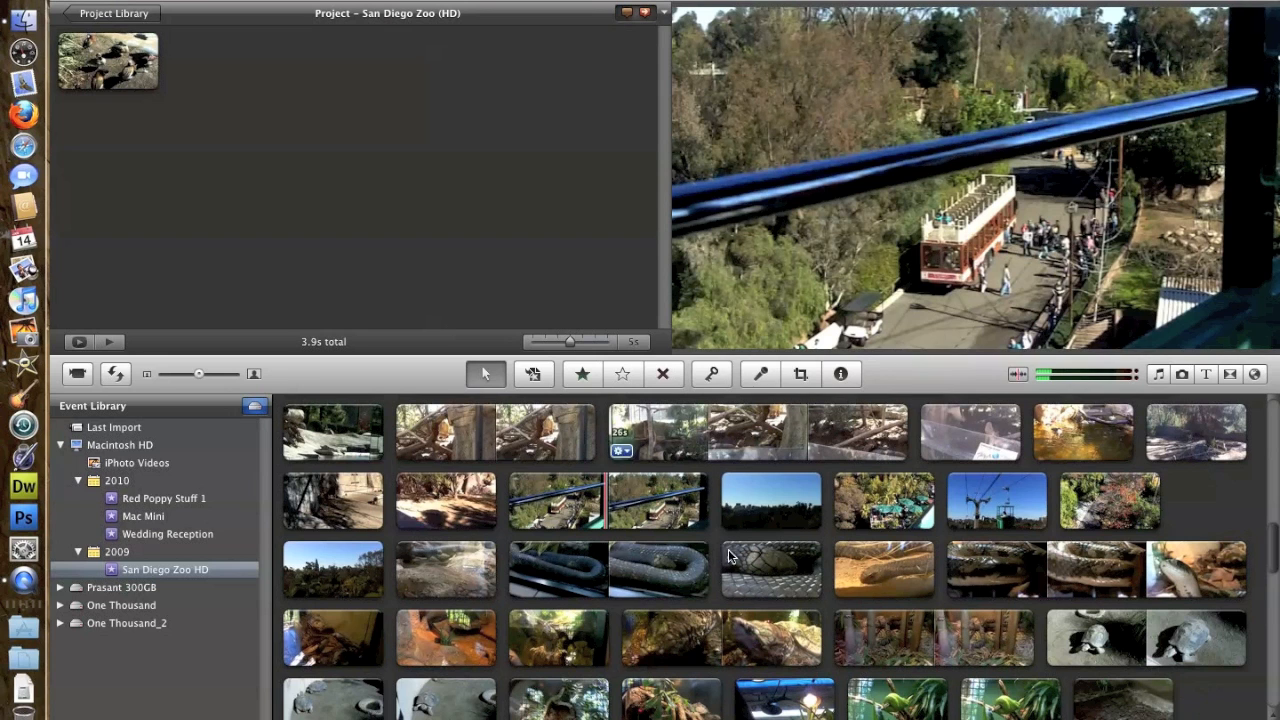
mouse_move(958, 580)
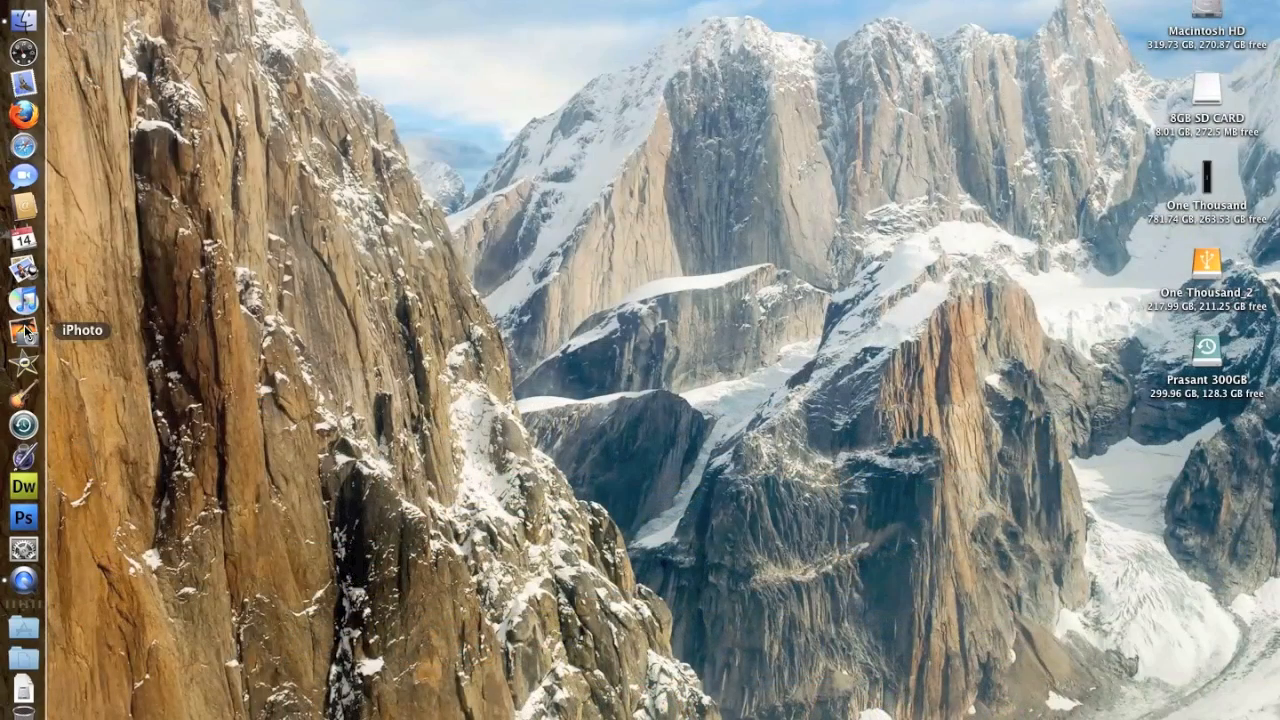
click(20, 330)
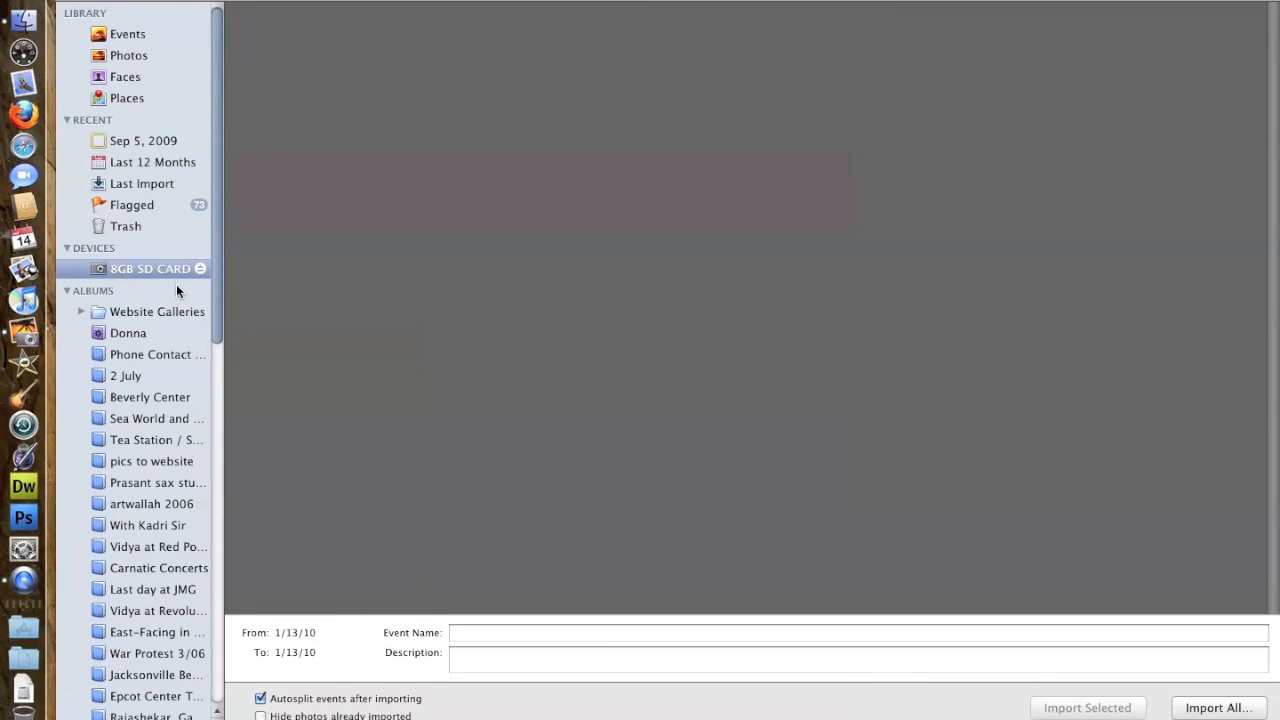
Show the iPhoto Events library and scroll down to the latest 2009 events.
click(128, 32)
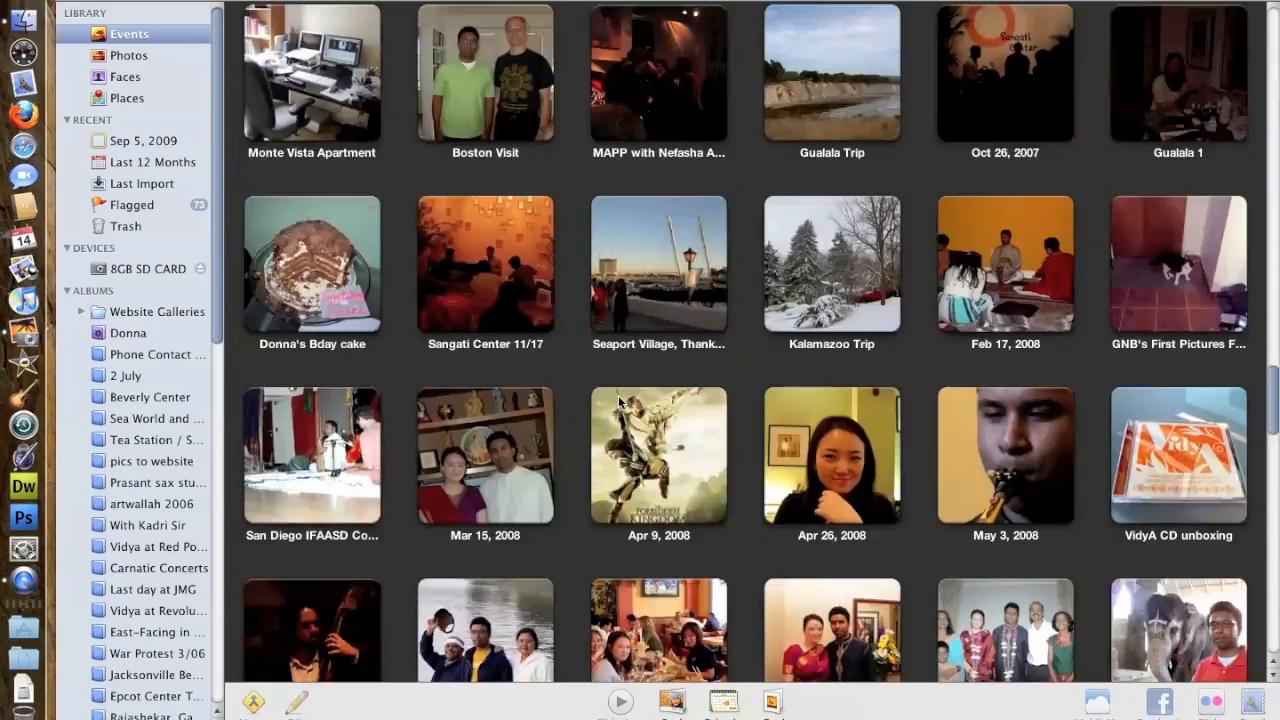
scroll(down, 3)
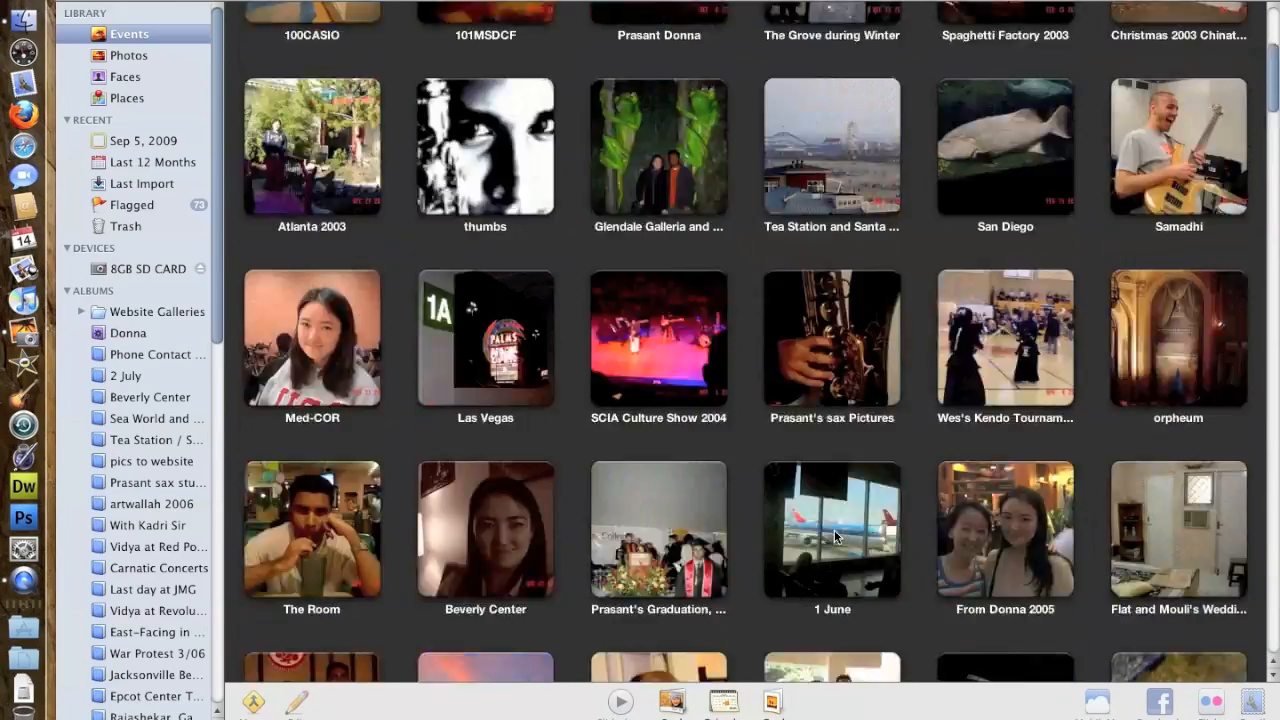
scroll(down, 3)
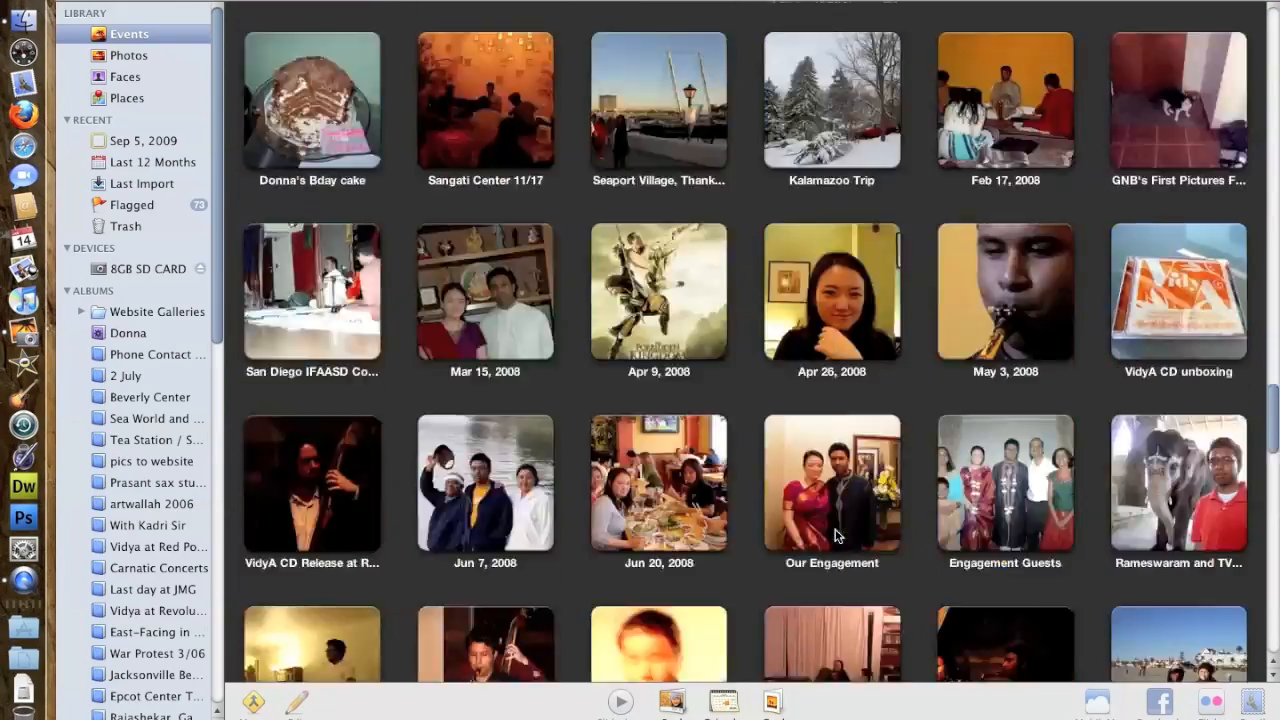
scroll(down, 3)
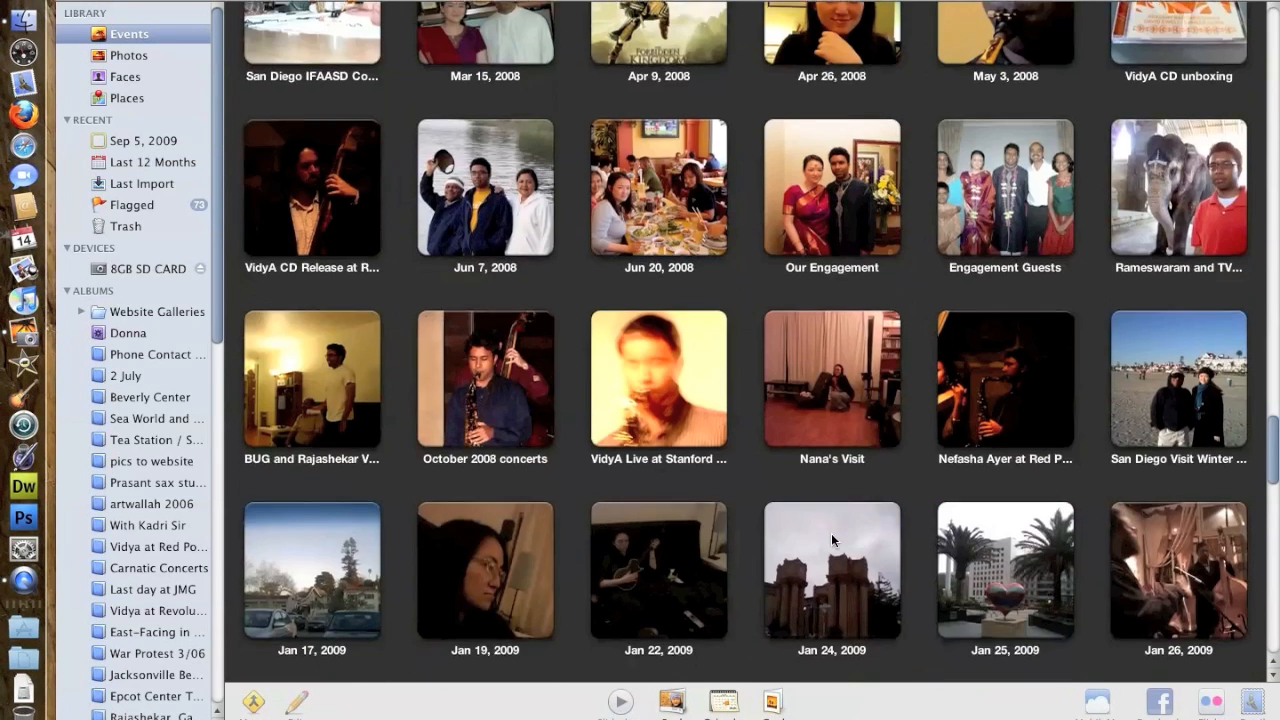
scroll(down, 3)
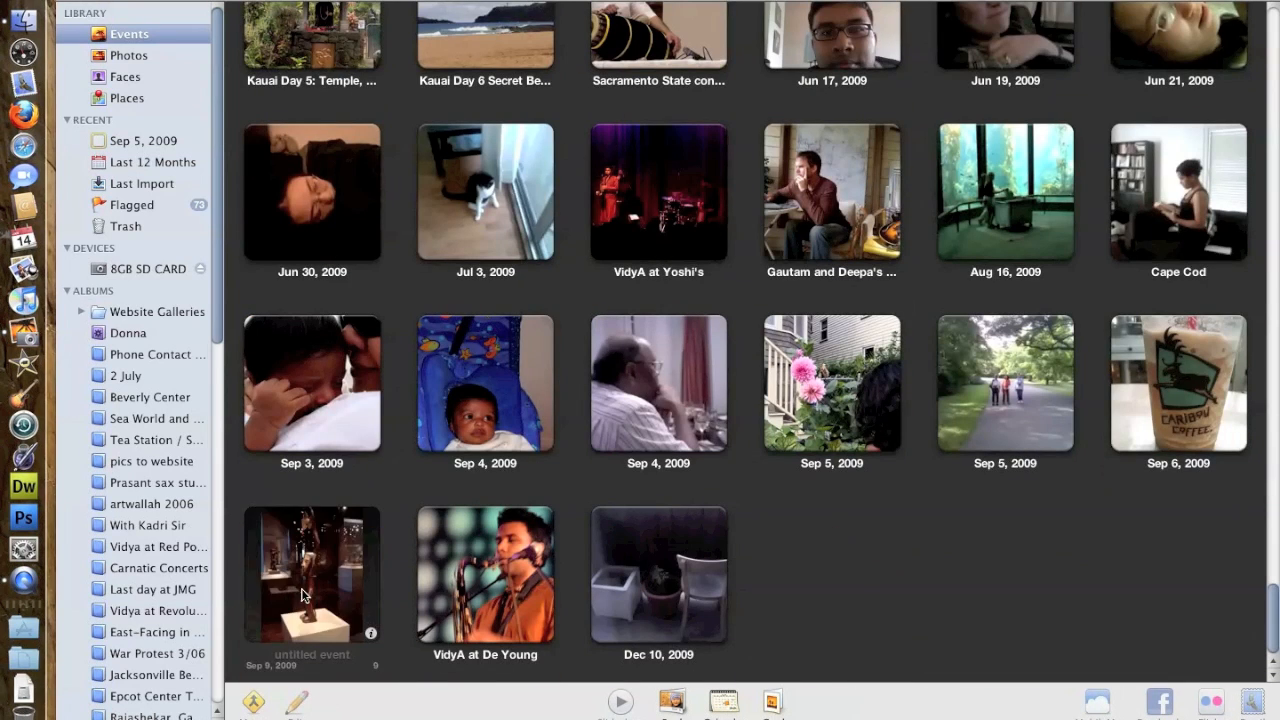
mouse_move(776, 444)
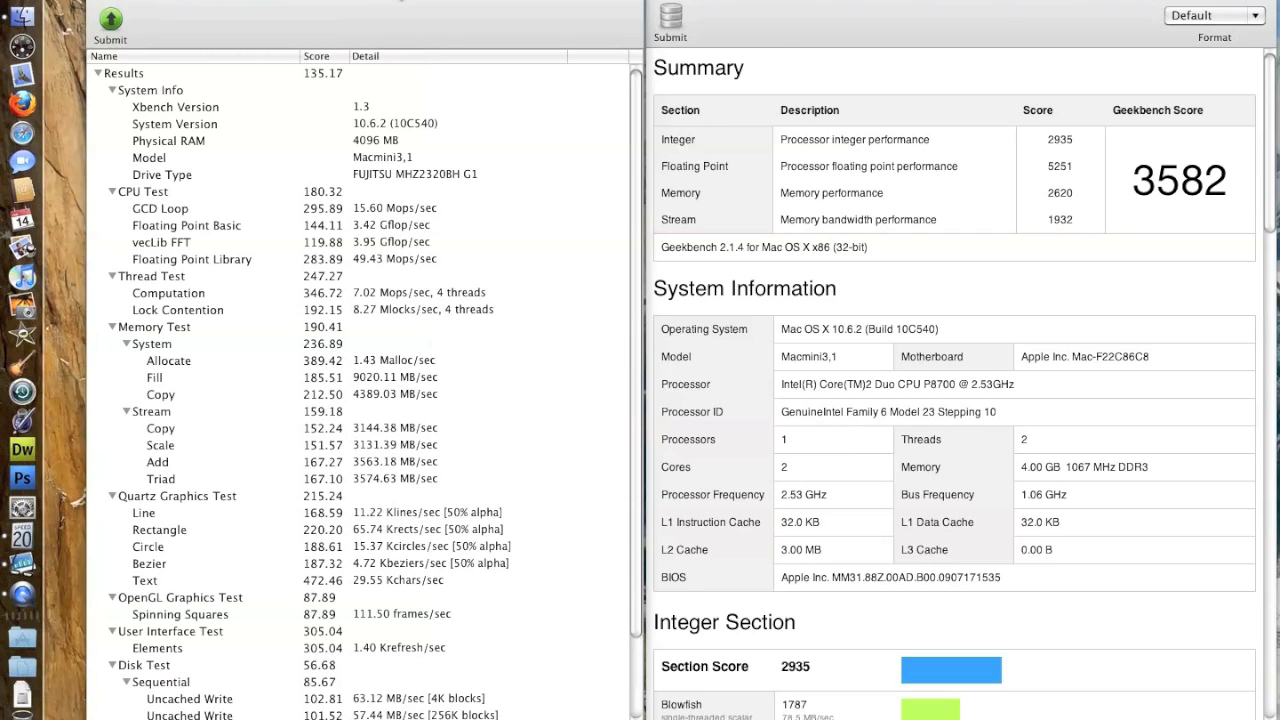
mouse_move(796, 48)
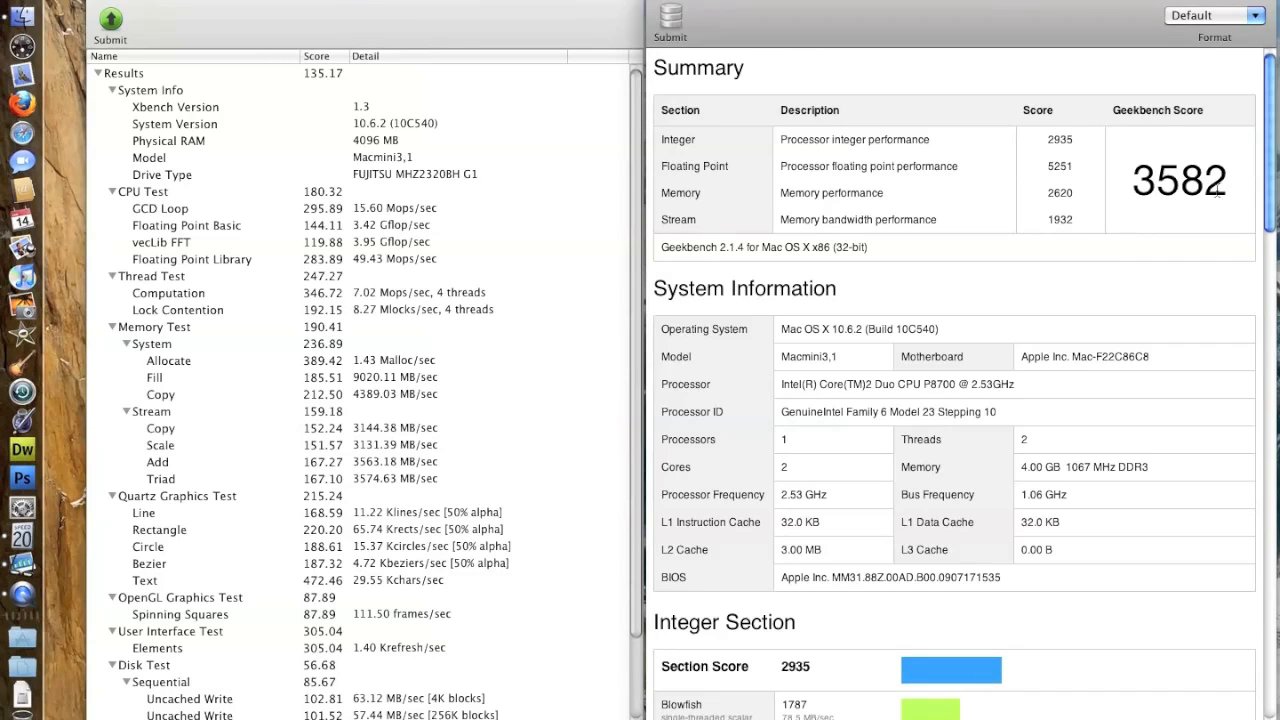
Display the Xbench (135.17) and Geekbench (3582) results side by side.
double_click(1180, 180)
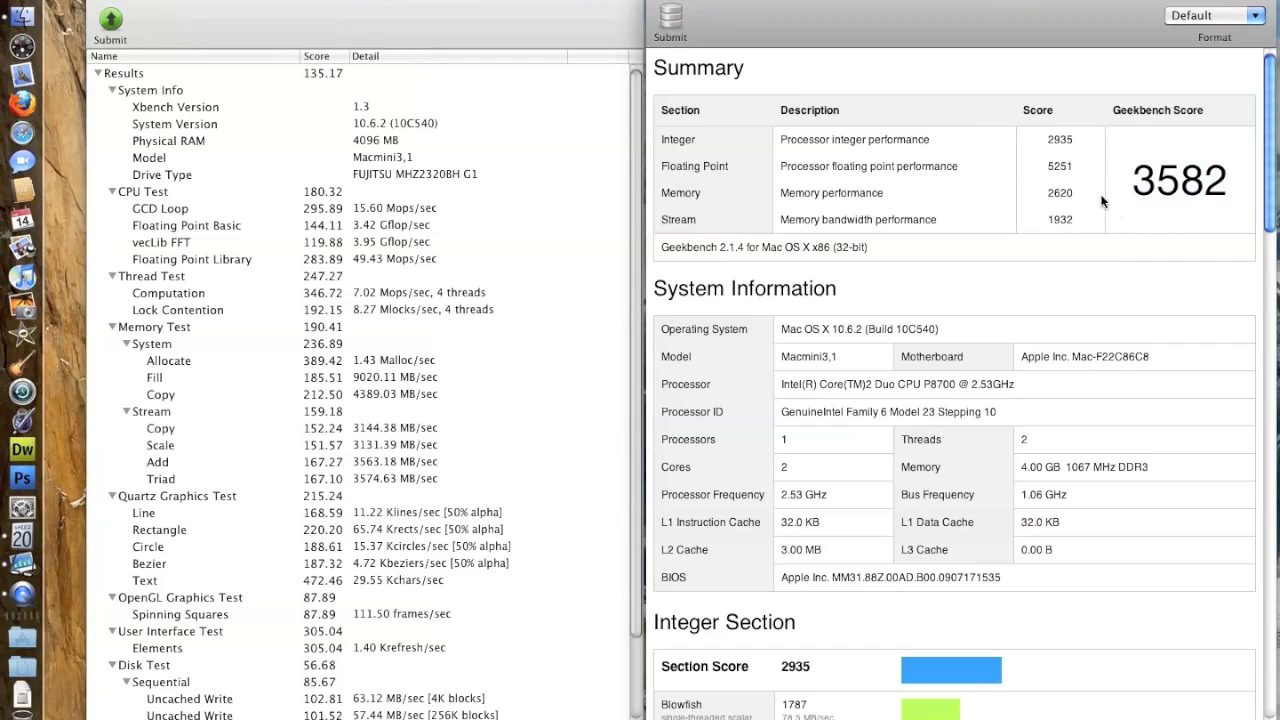
mouse_move(1064, 196)
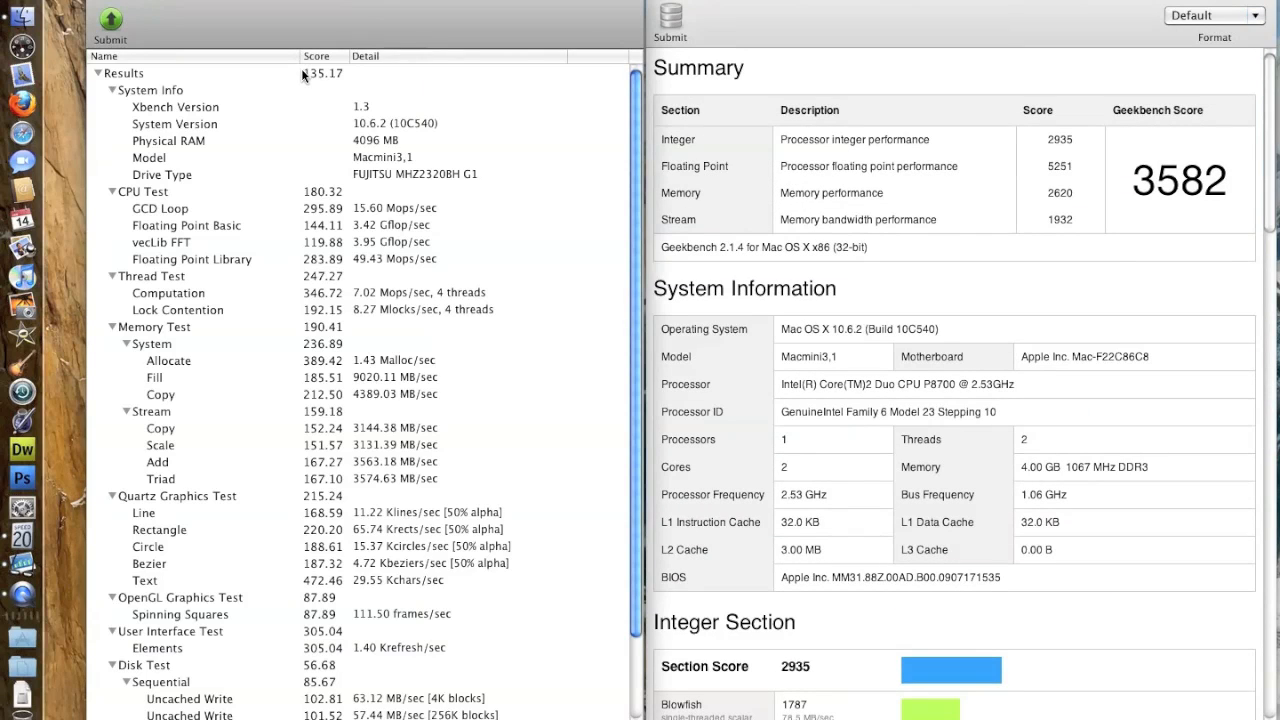
mouse_move(380, 124)
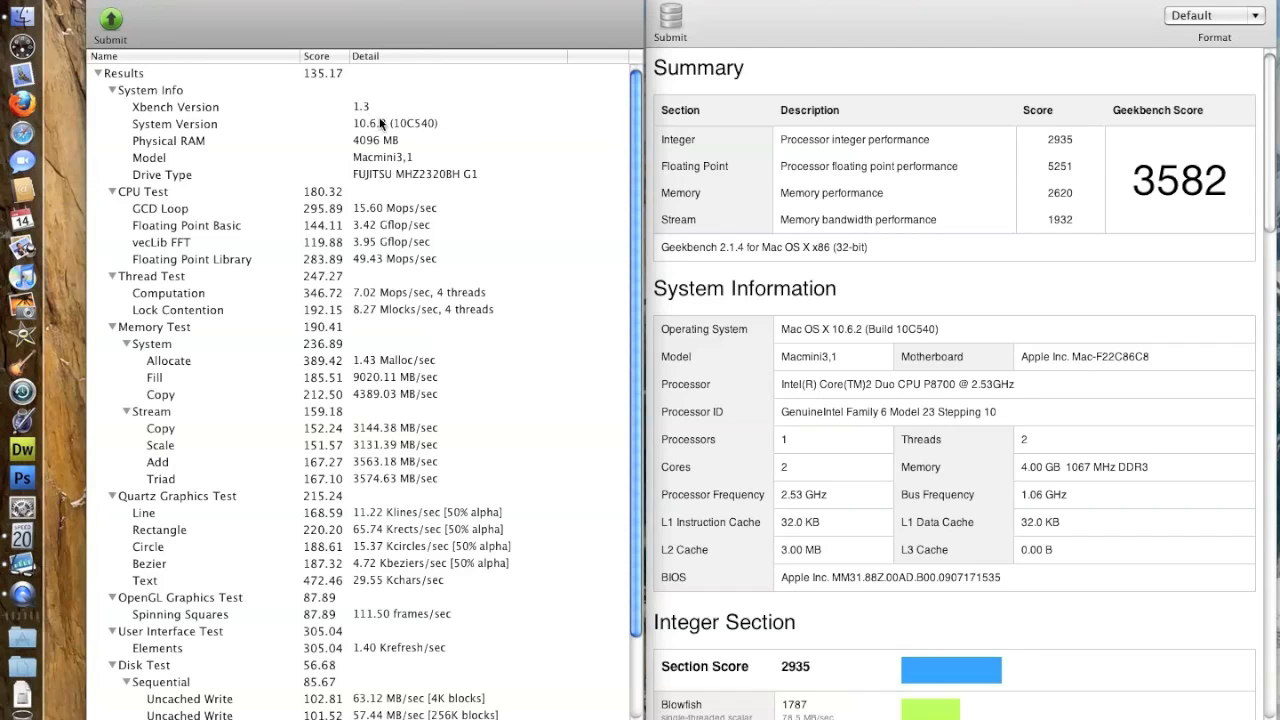
mouse_move(408, 332)
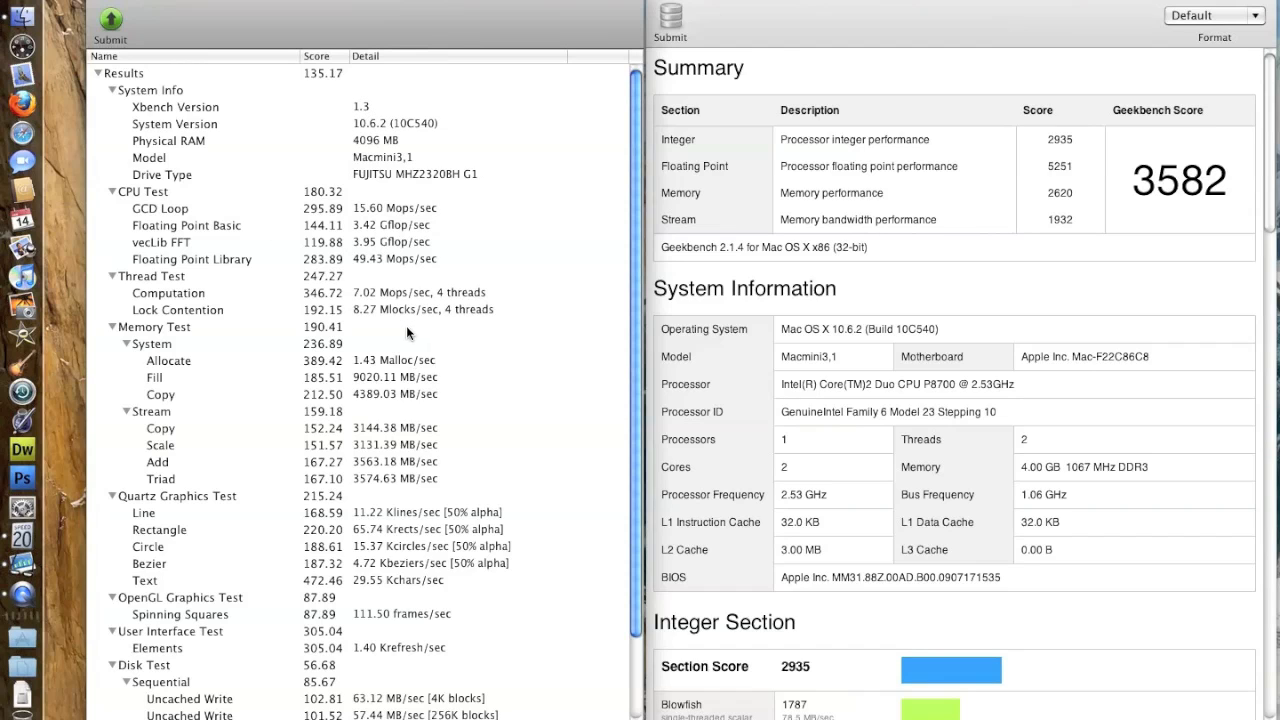
scroll(down, 3)
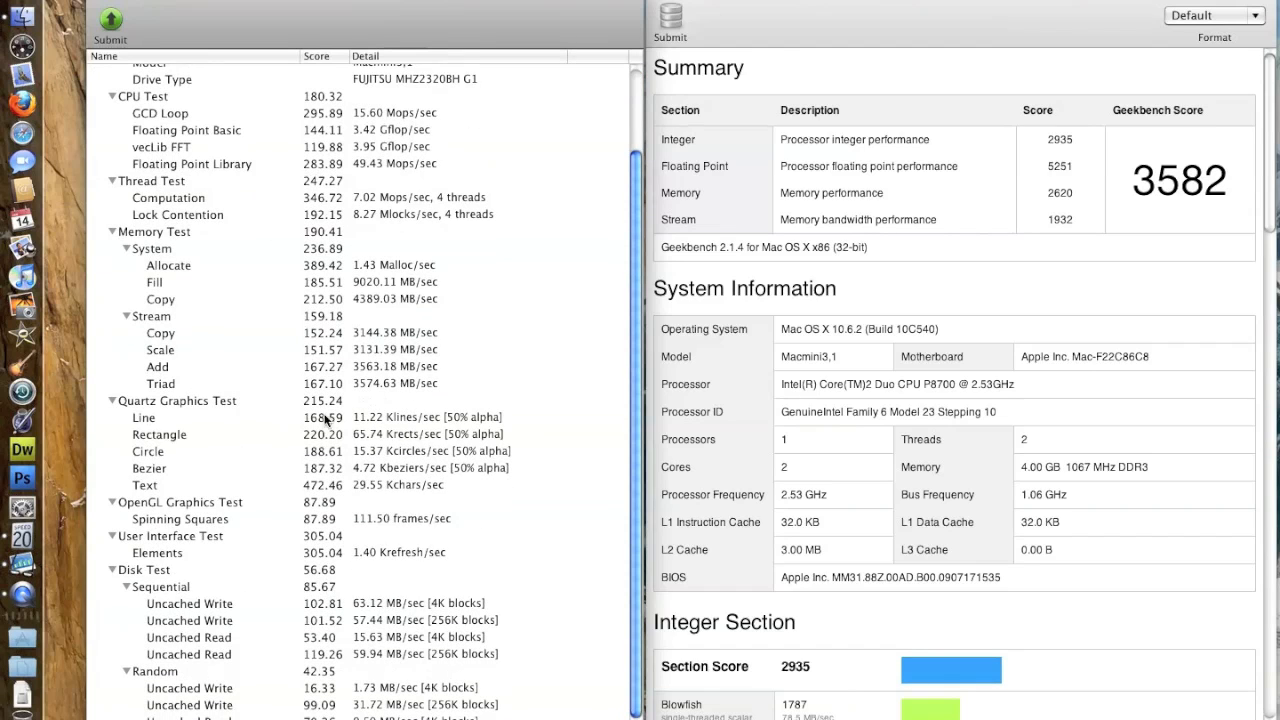
mouse_move(152, 256)
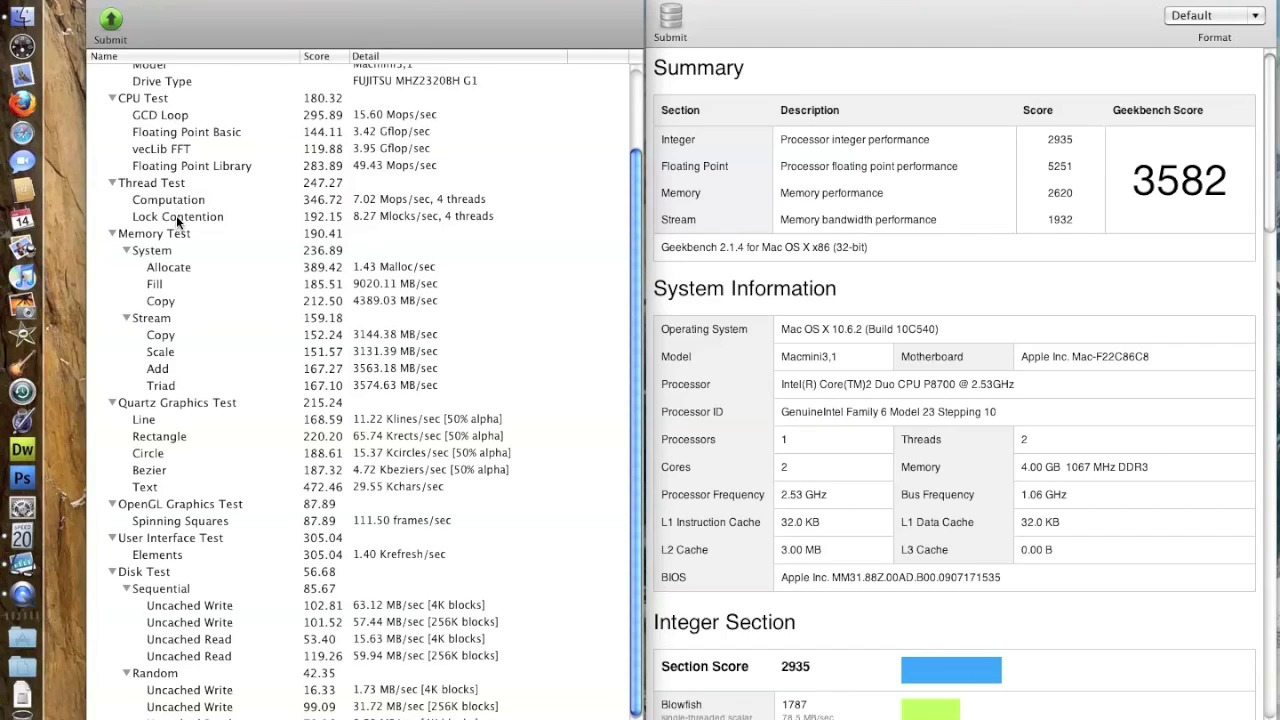
mouse_move(264, 412)
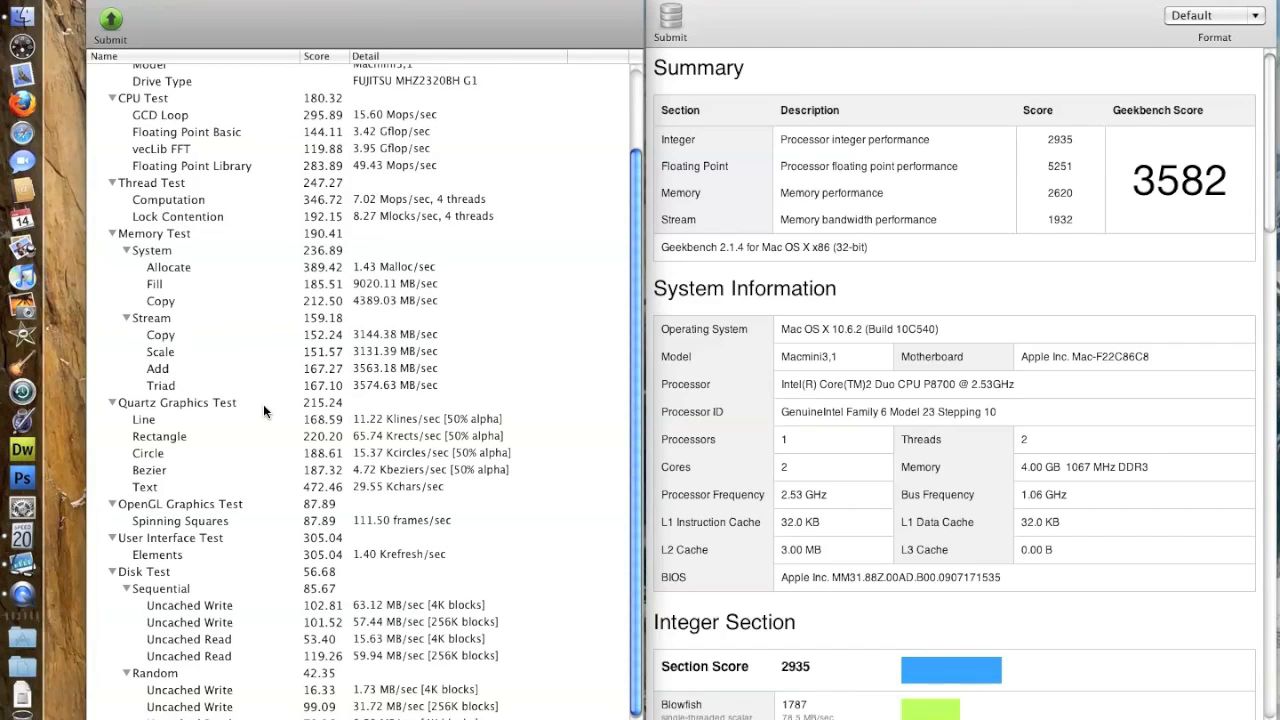
mouse_move(346, 410)
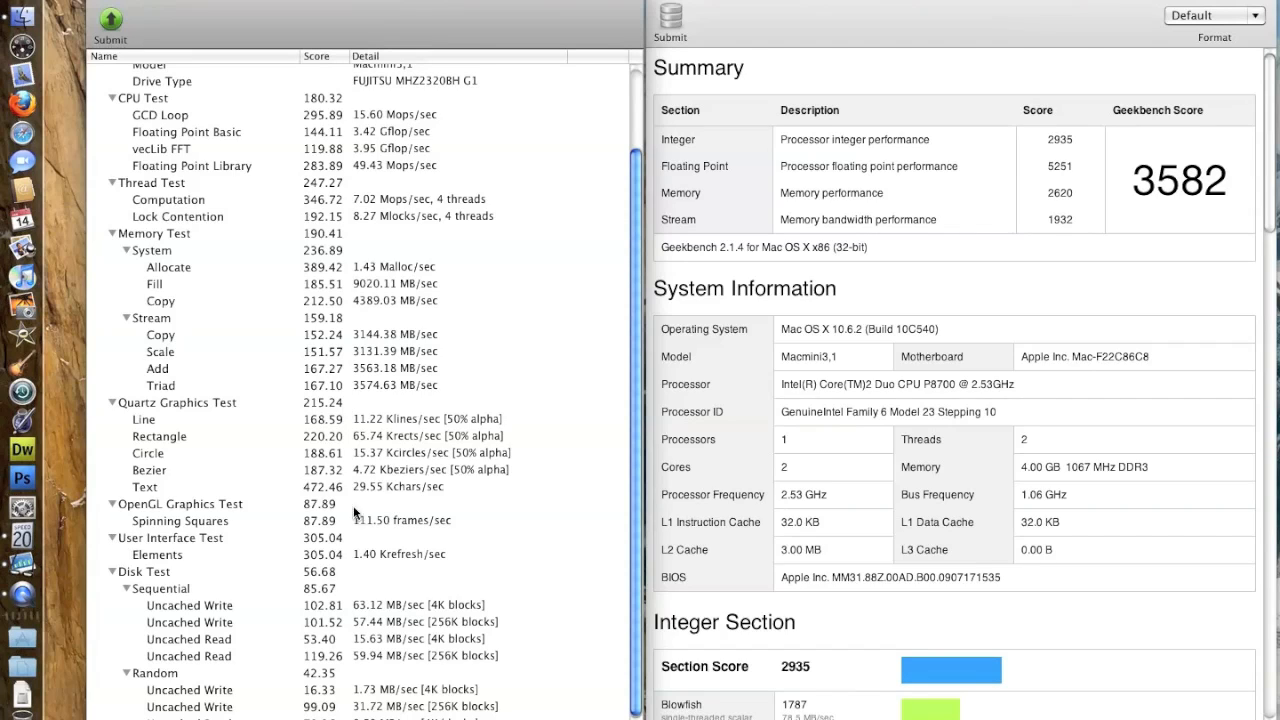
mouse_move(308, 510)
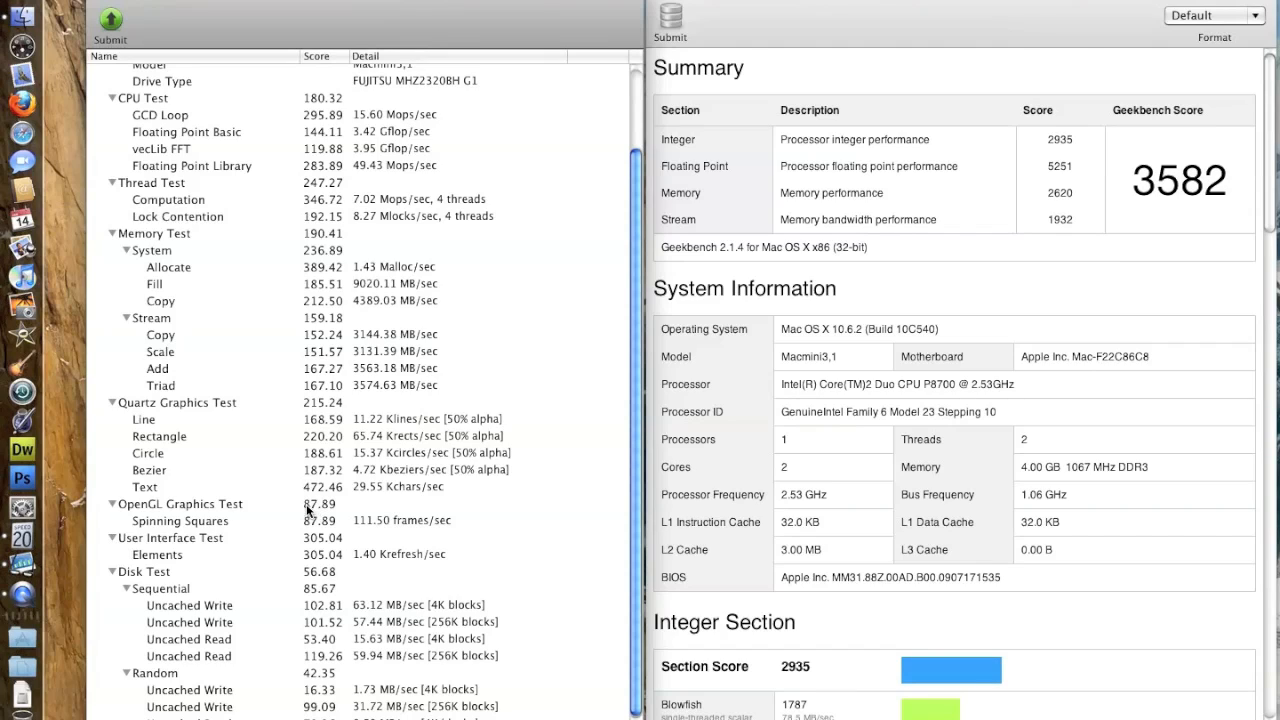
mouse_move(254, 508)
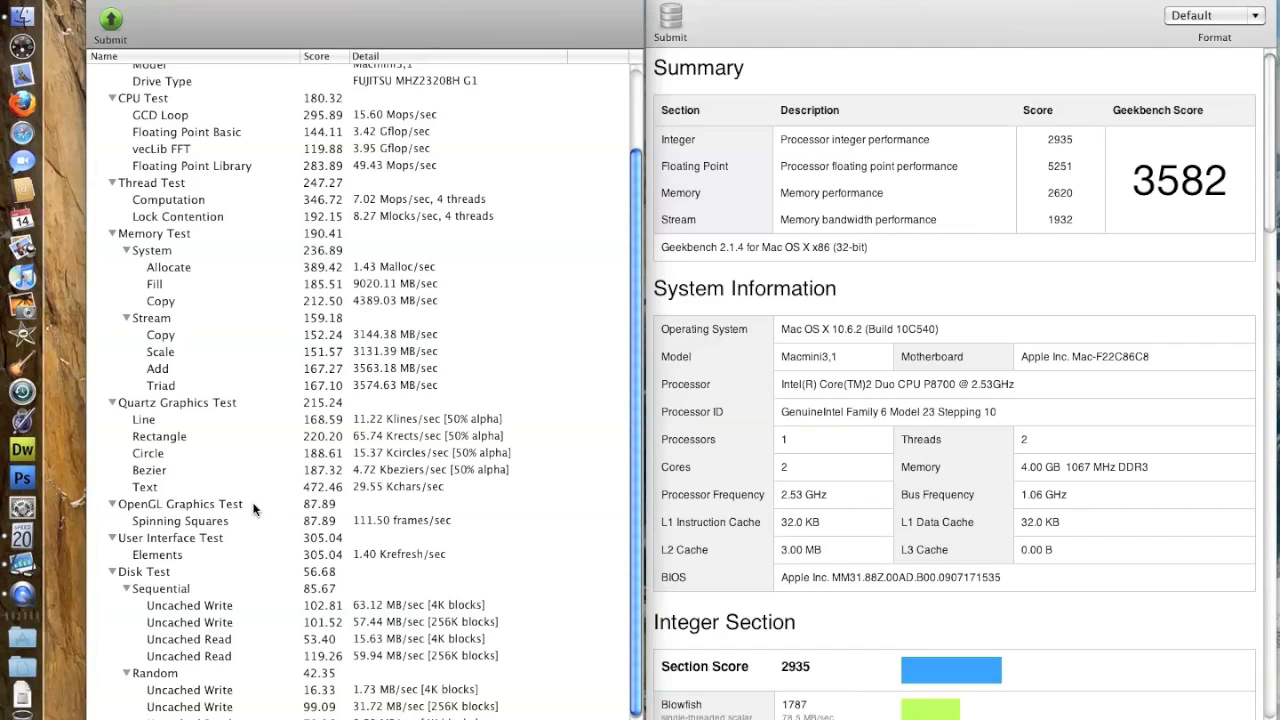
mouse_move(304, 508)
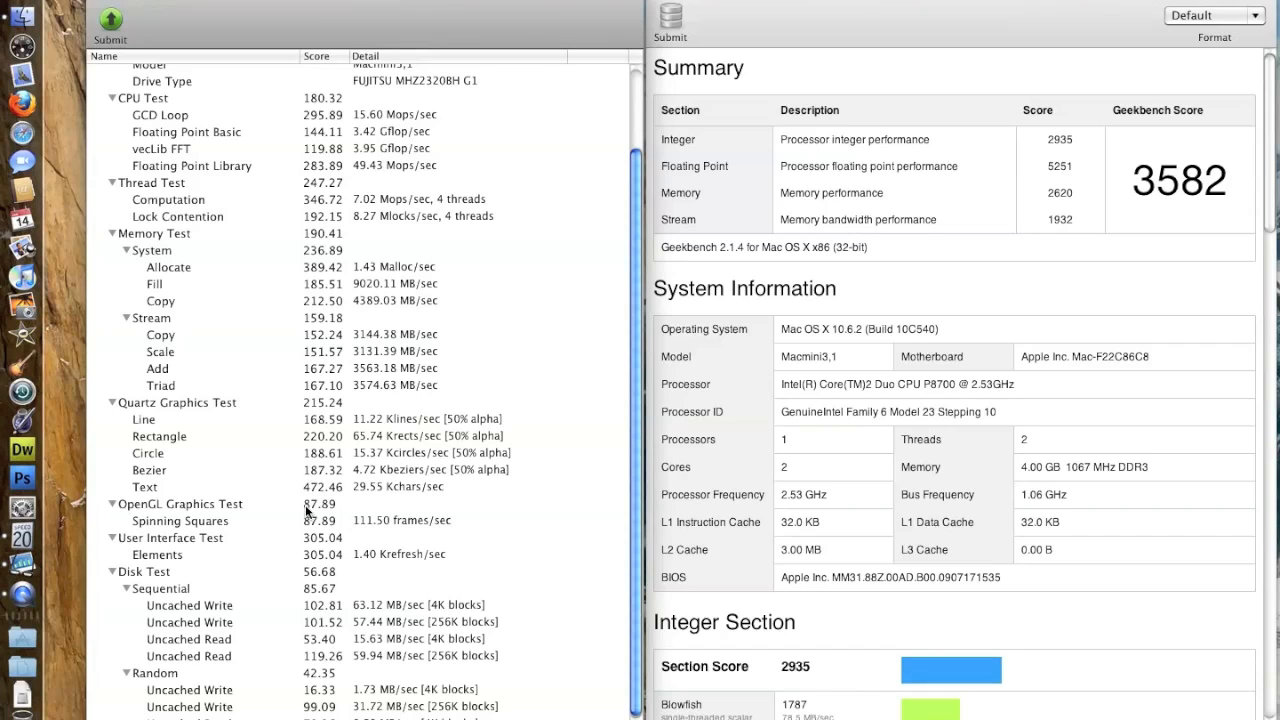
mouse_move(332, 512)
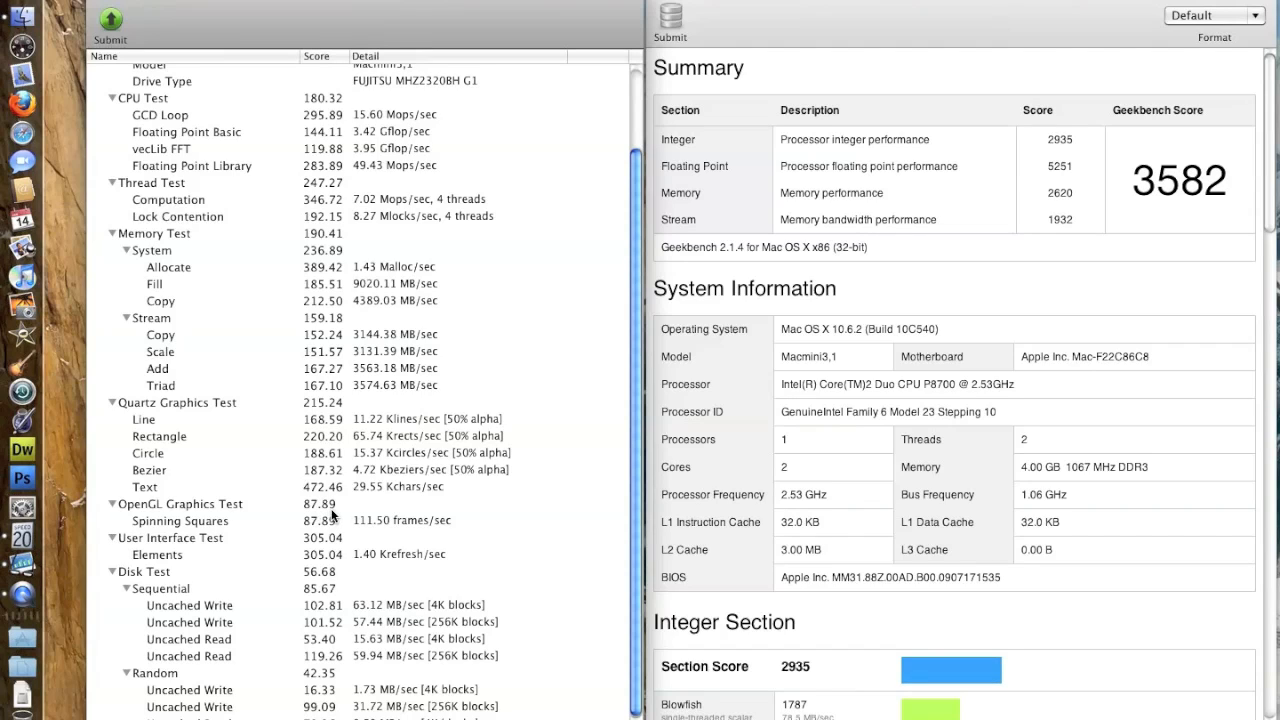
mouse_move(362, 528)
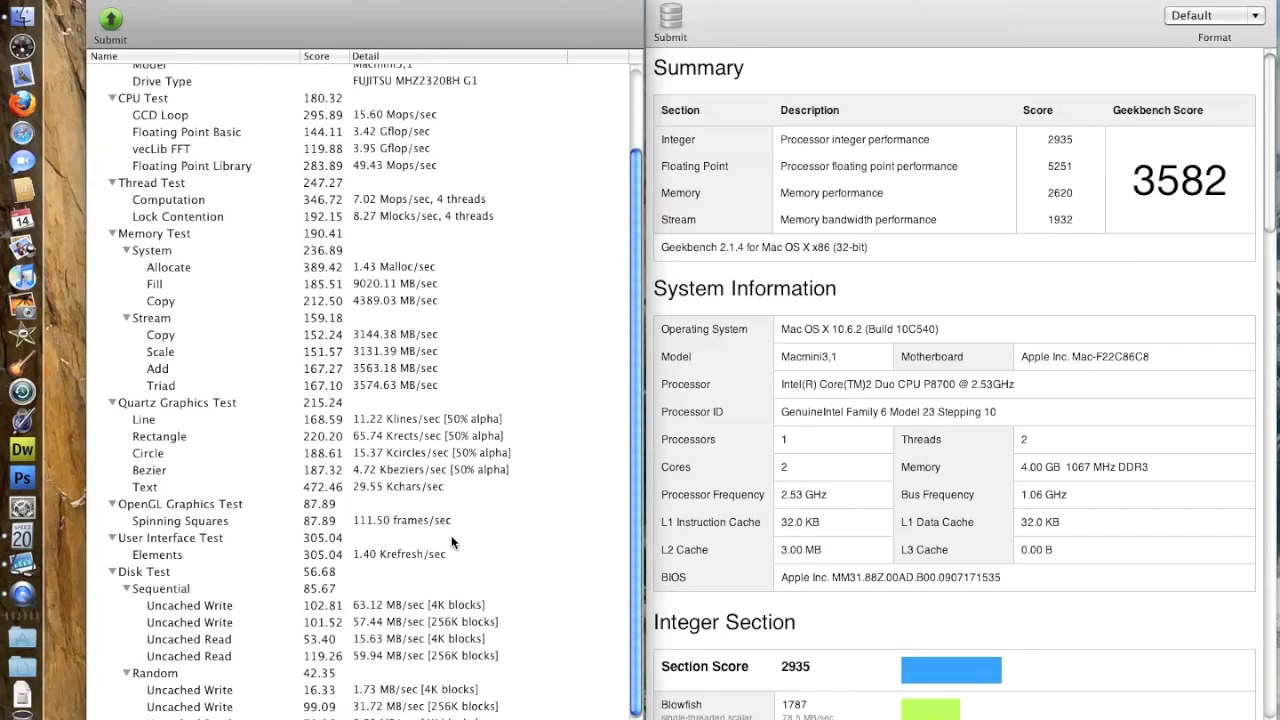
mouse_move(468, 524)
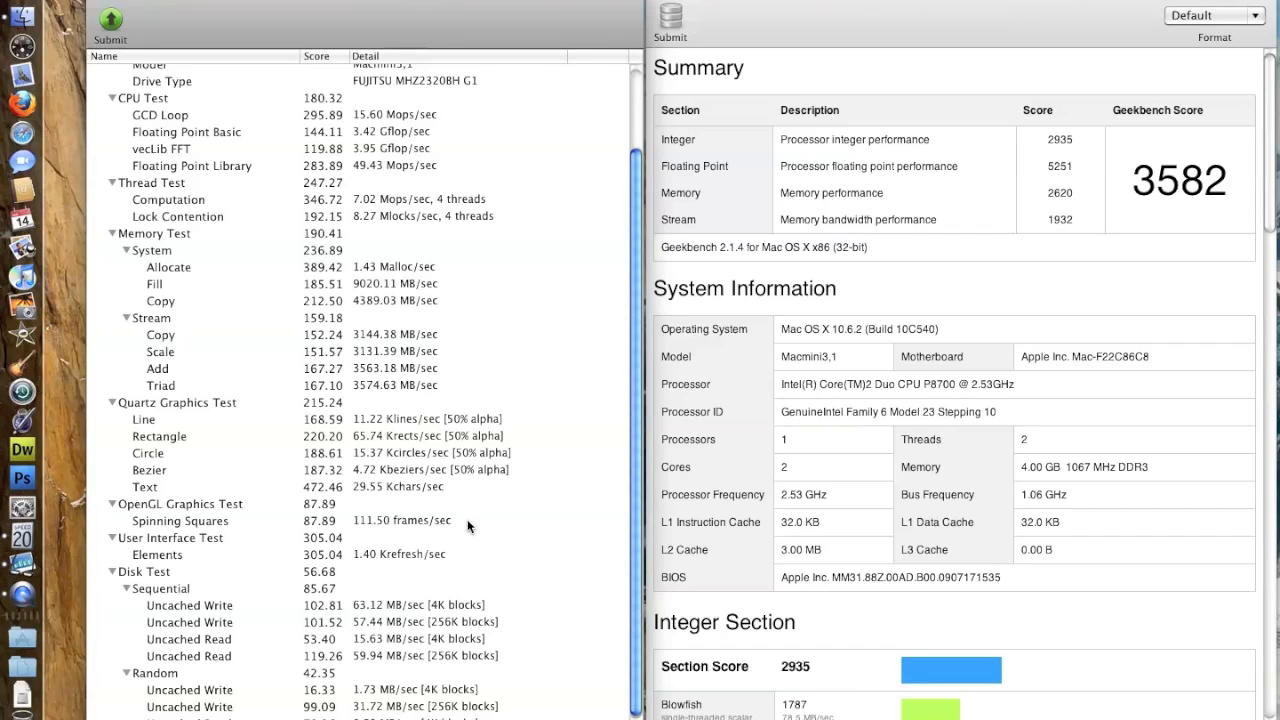
mouse_move(312, 506)
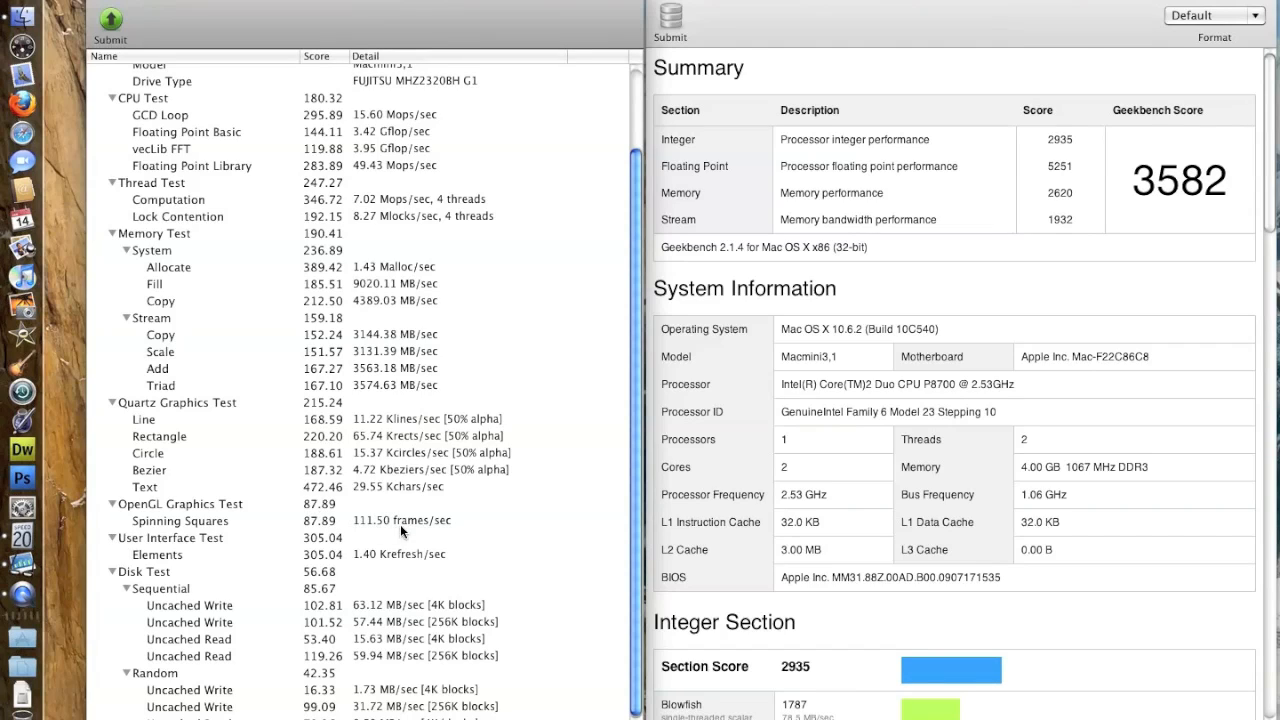
mouse_move(430, 534)
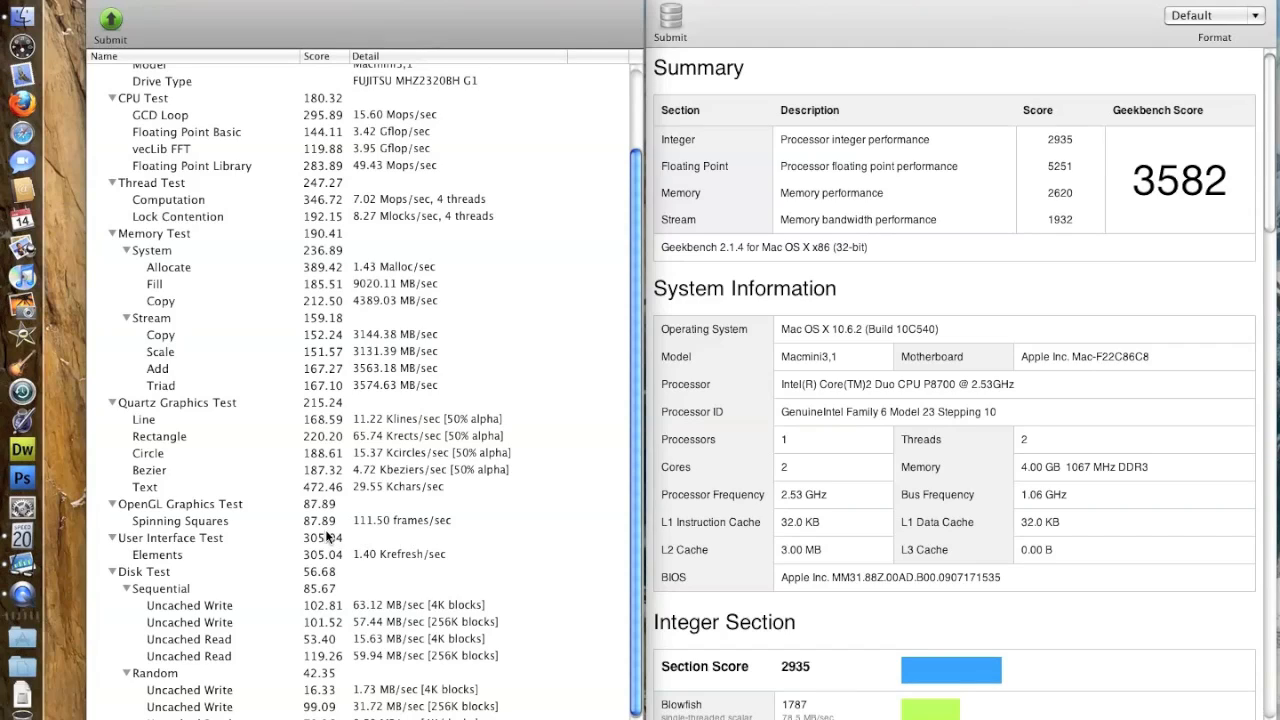
mouse_move(166, 522)
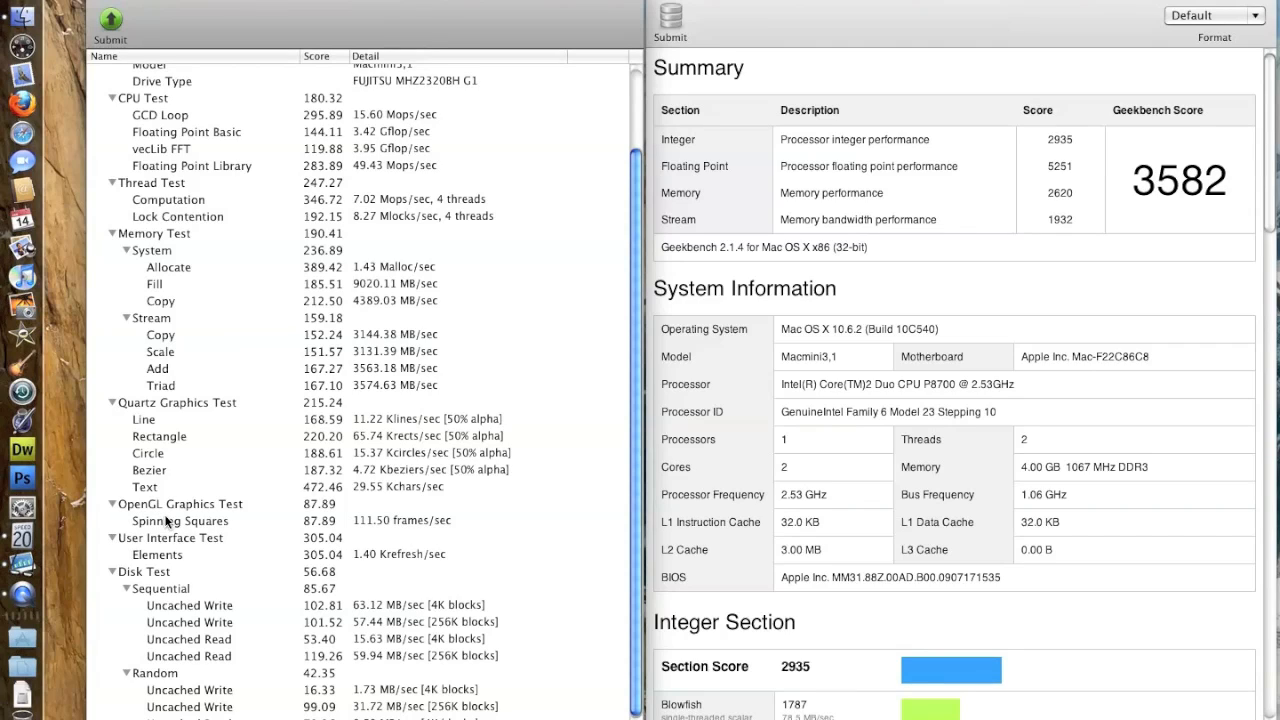
mouse_move(264, 528)
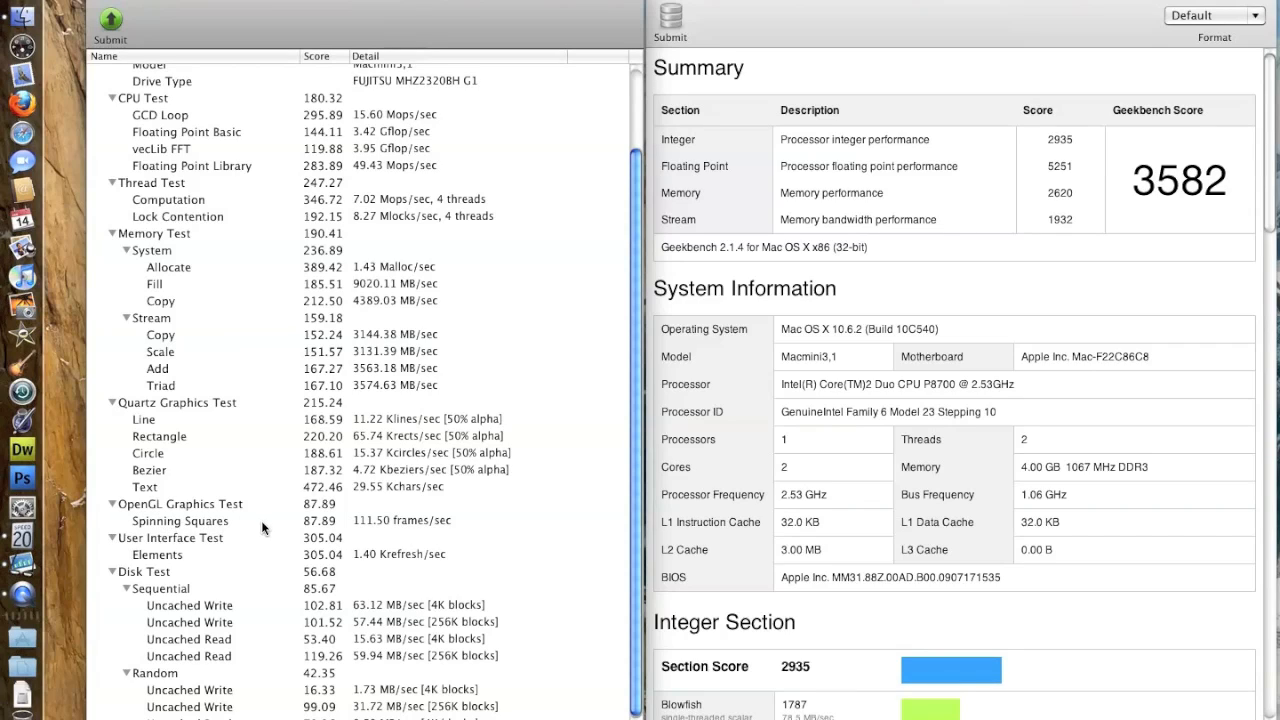
mouse_move(260, 526)
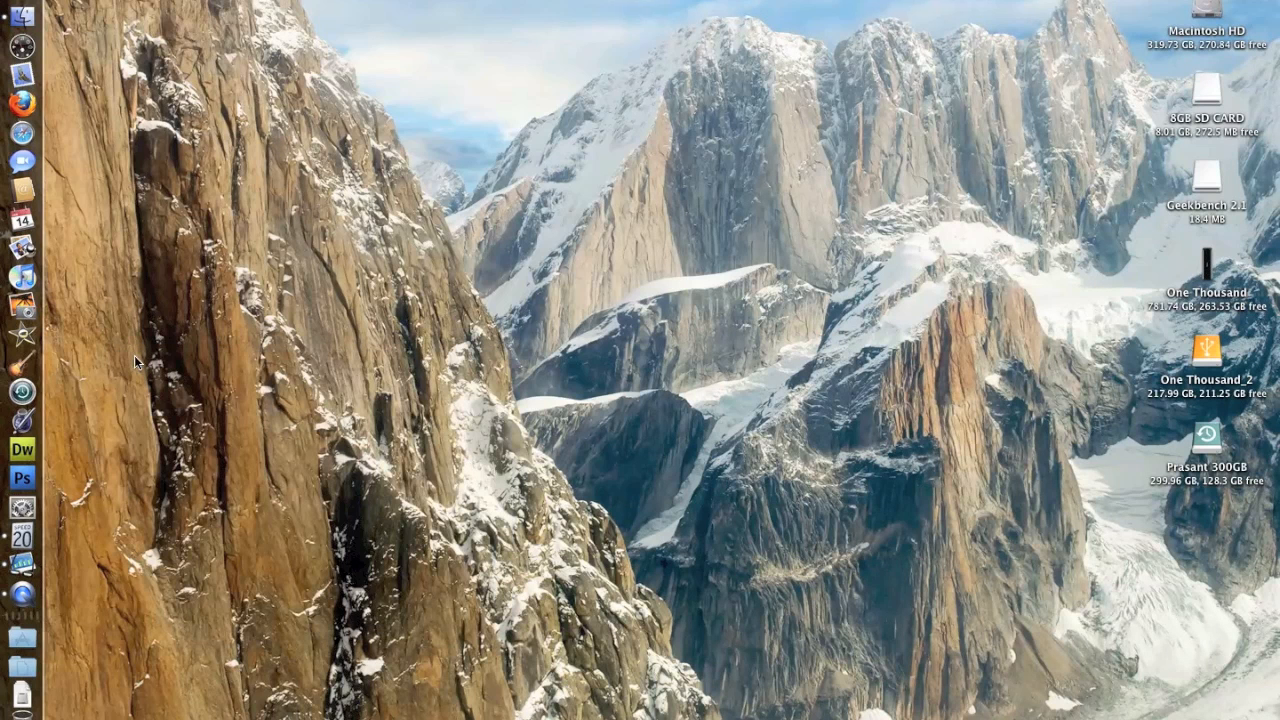
mouse_move(56, 344)
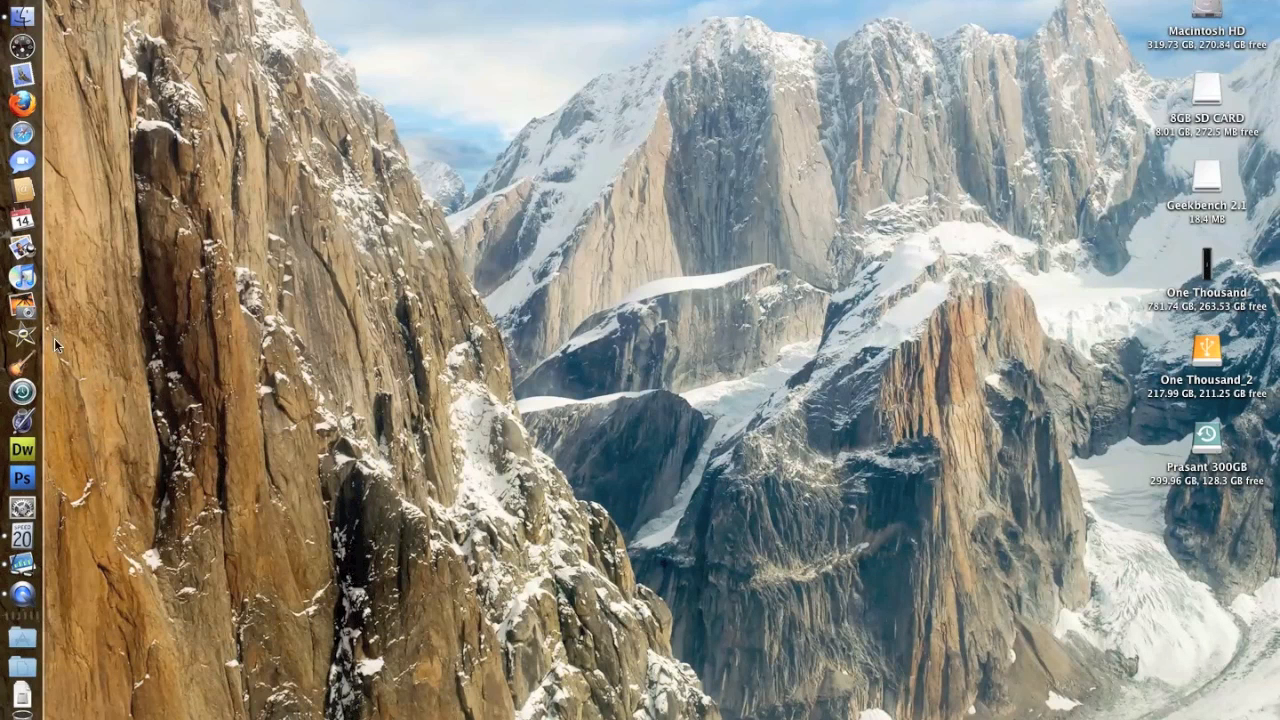
mouse_move(120, 336)
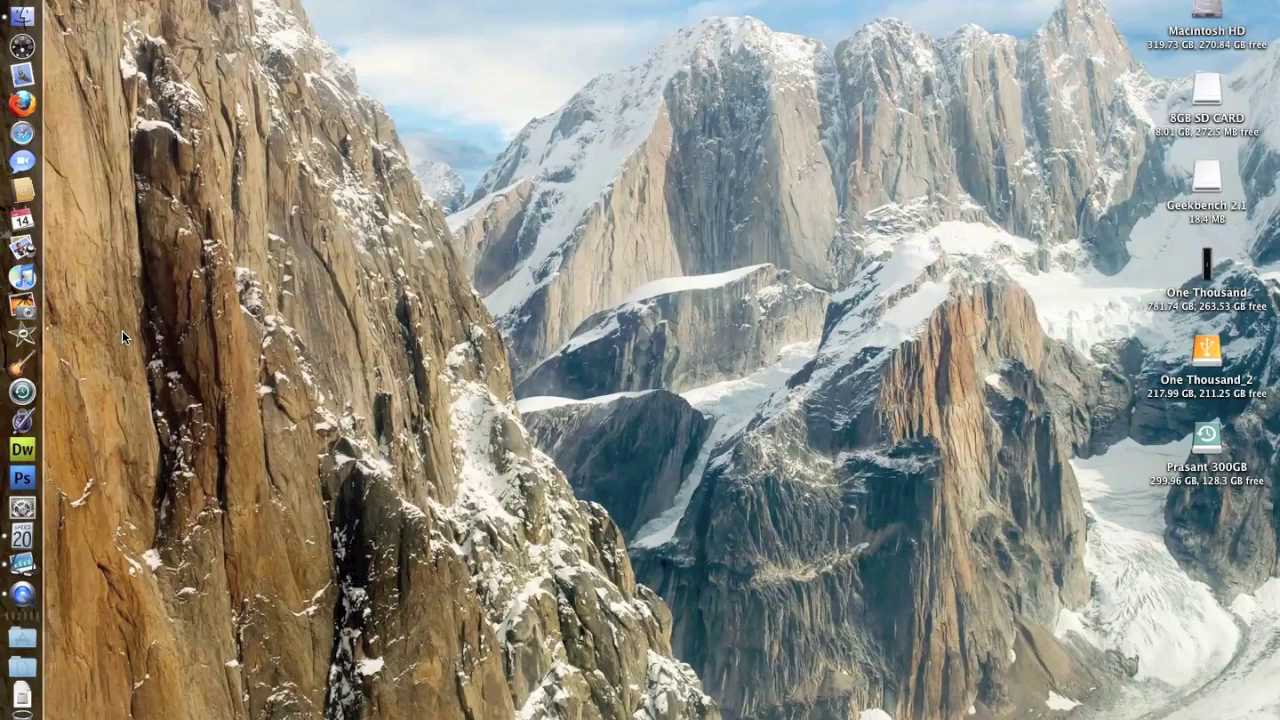
mouse_move(142, 136)
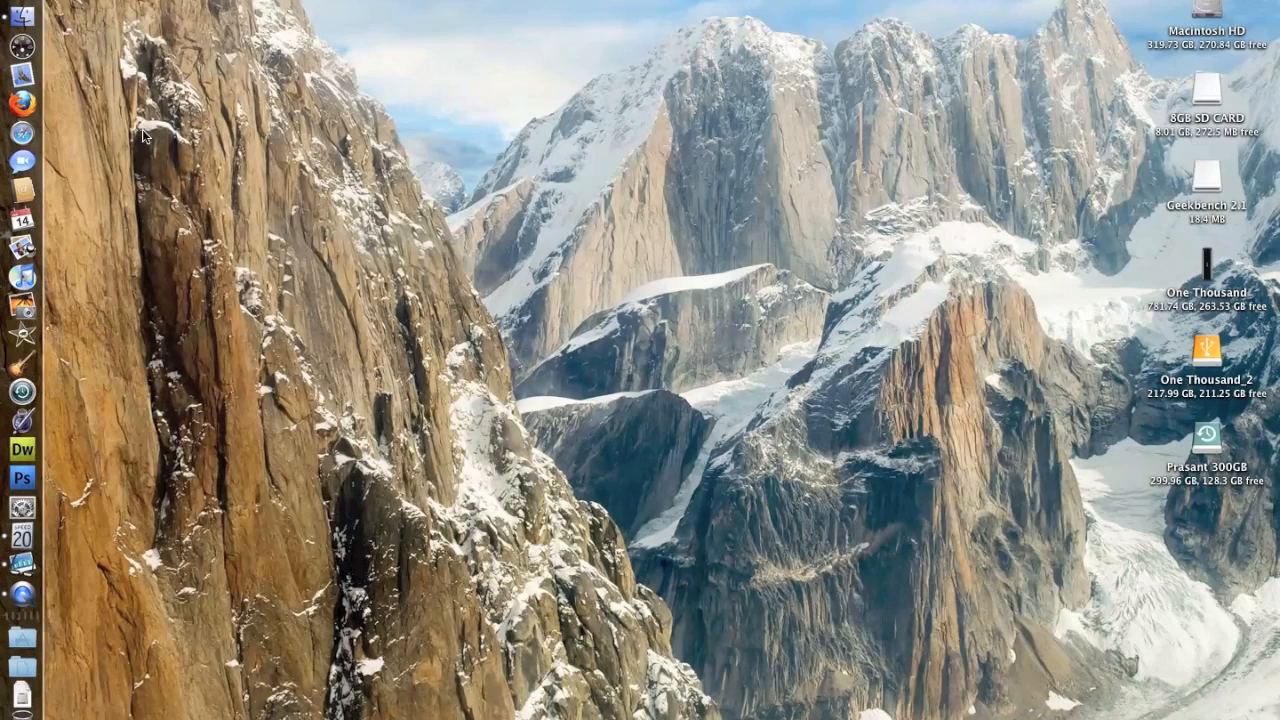